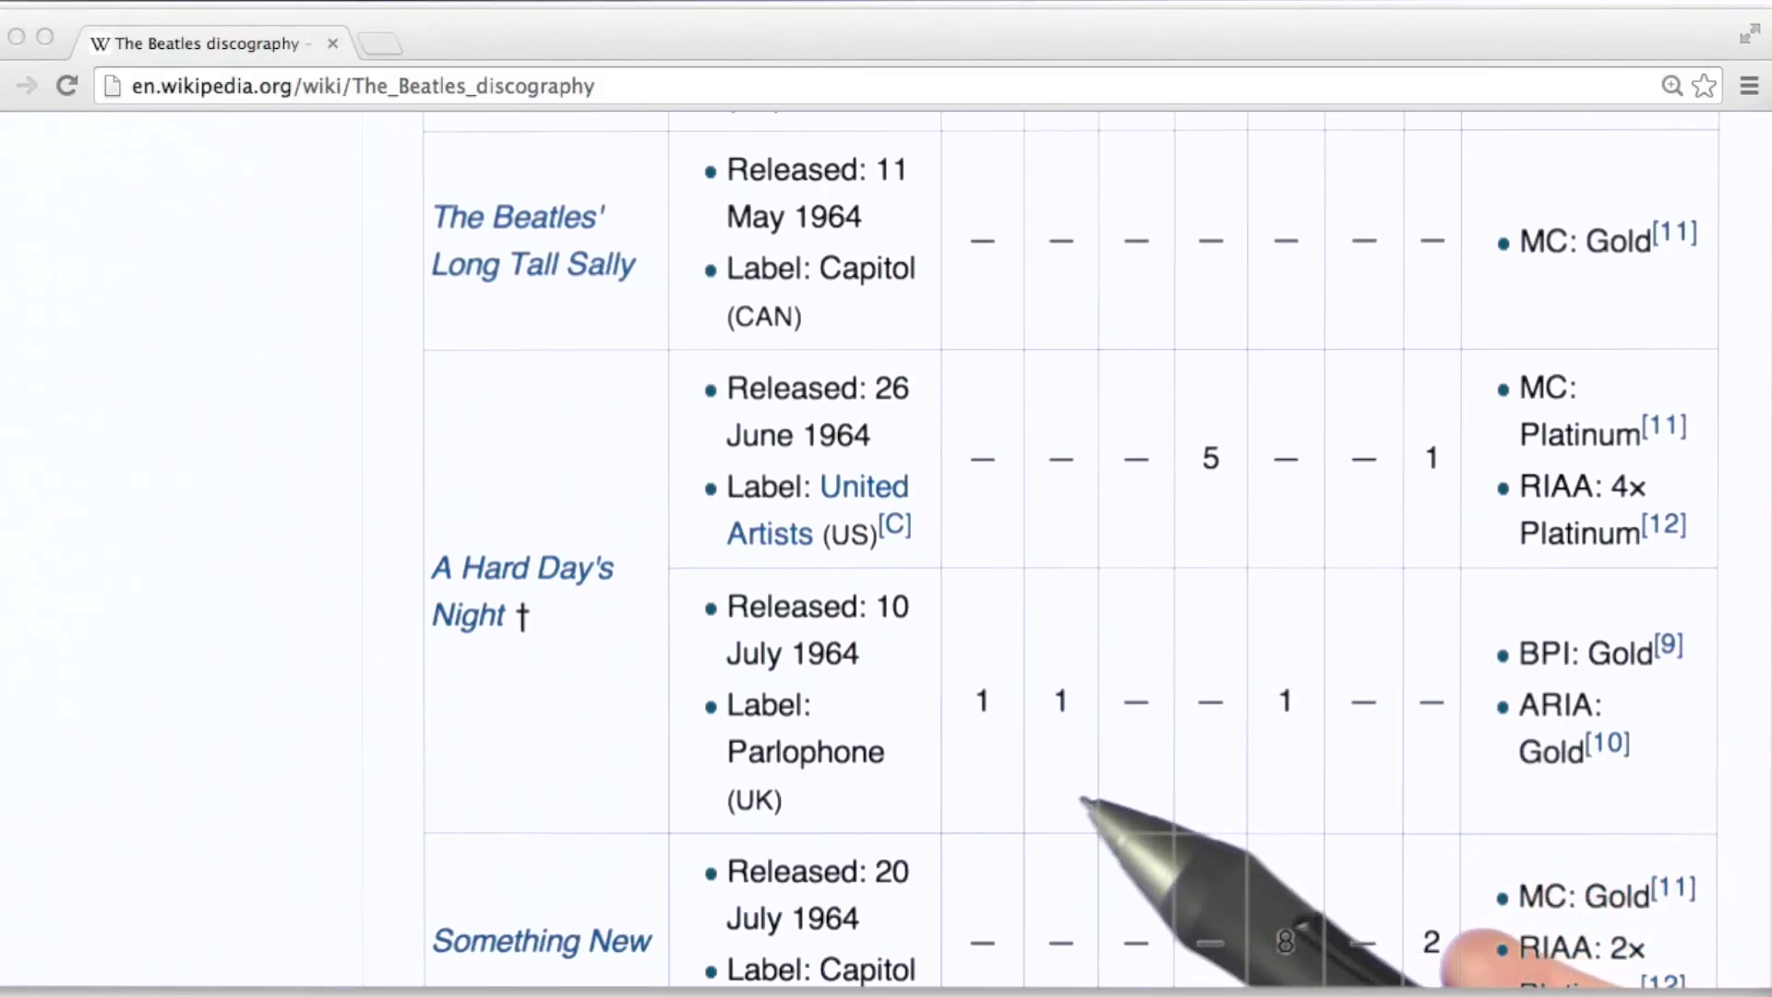
mouse_move(1187, 893)
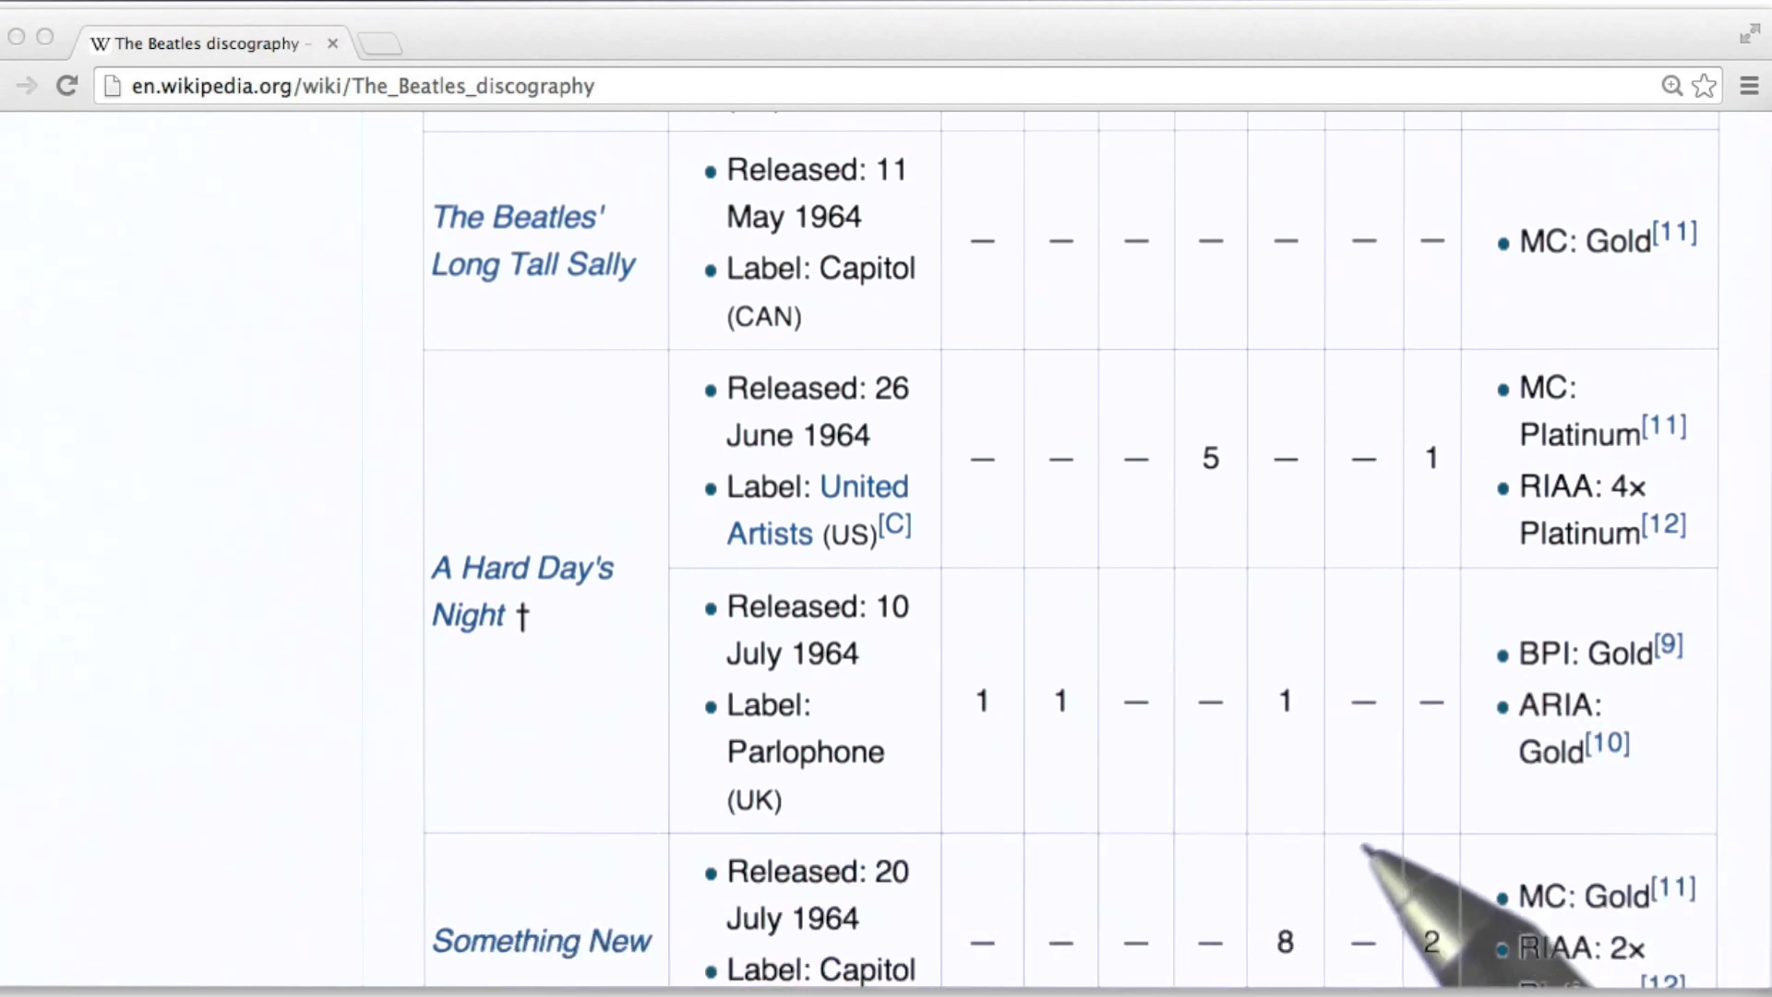
mouse_move(1560, 814)
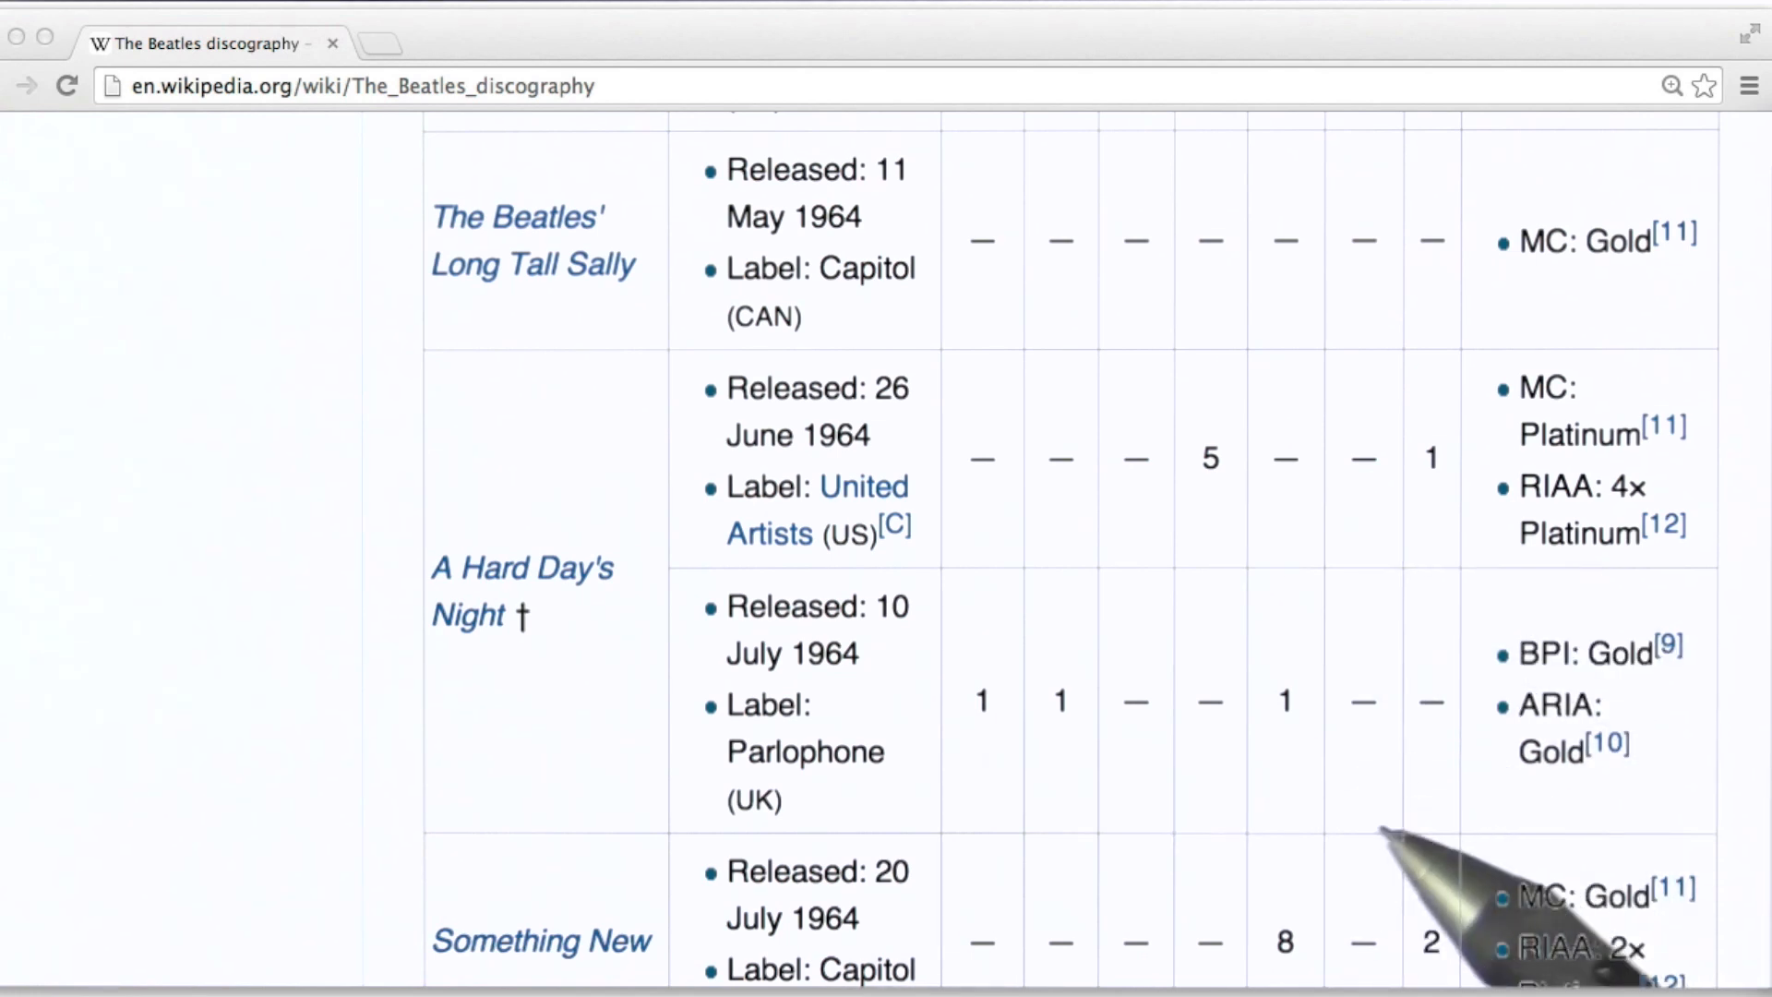
mouse_move(1695, 859)
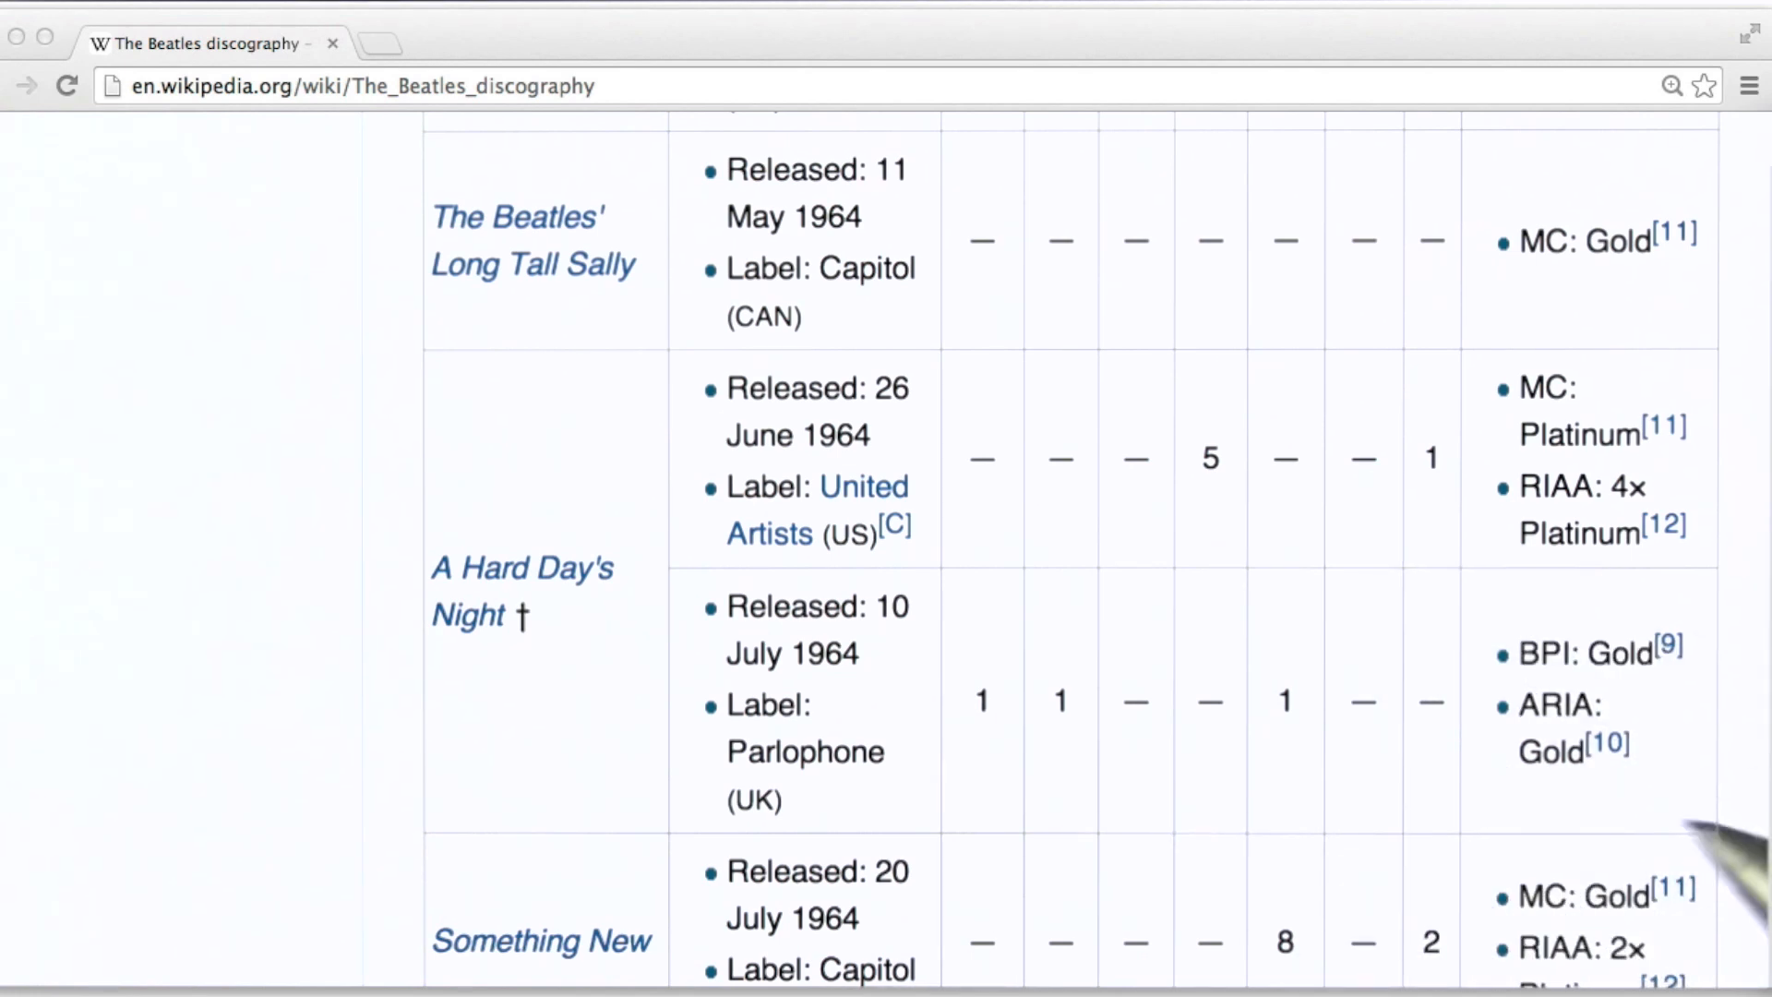
mouse_move(1299, 960)
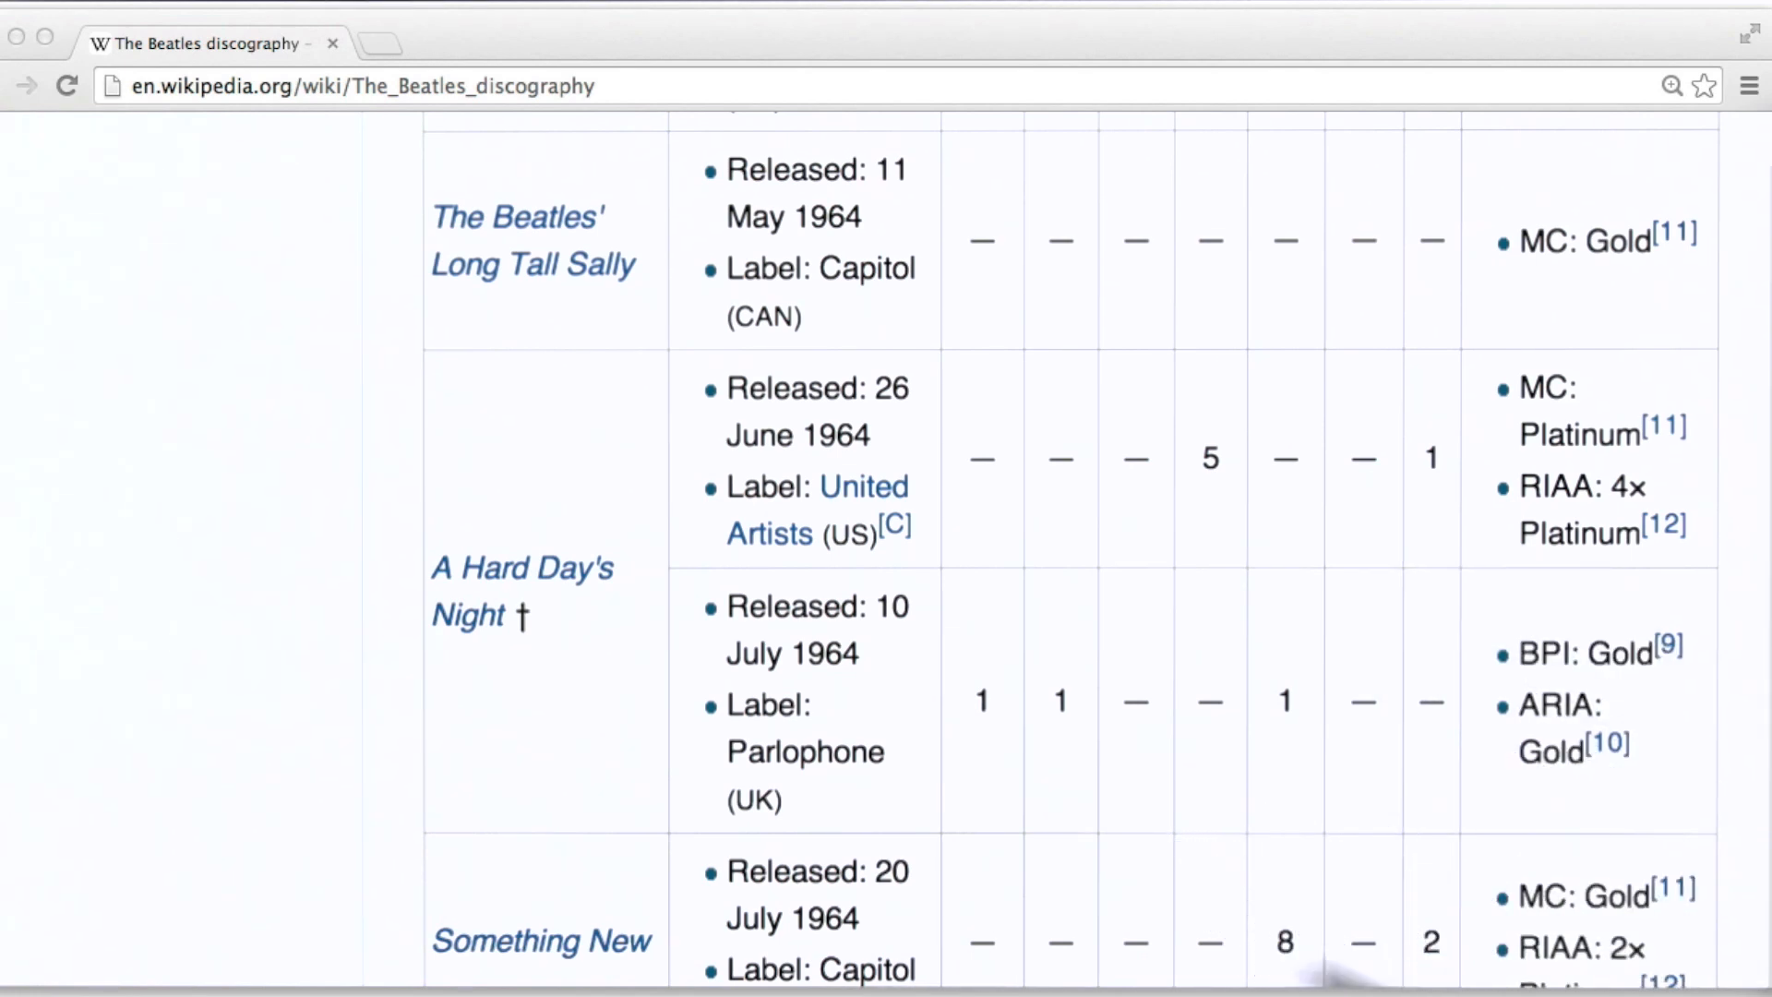
mouse_move(1357, 938)
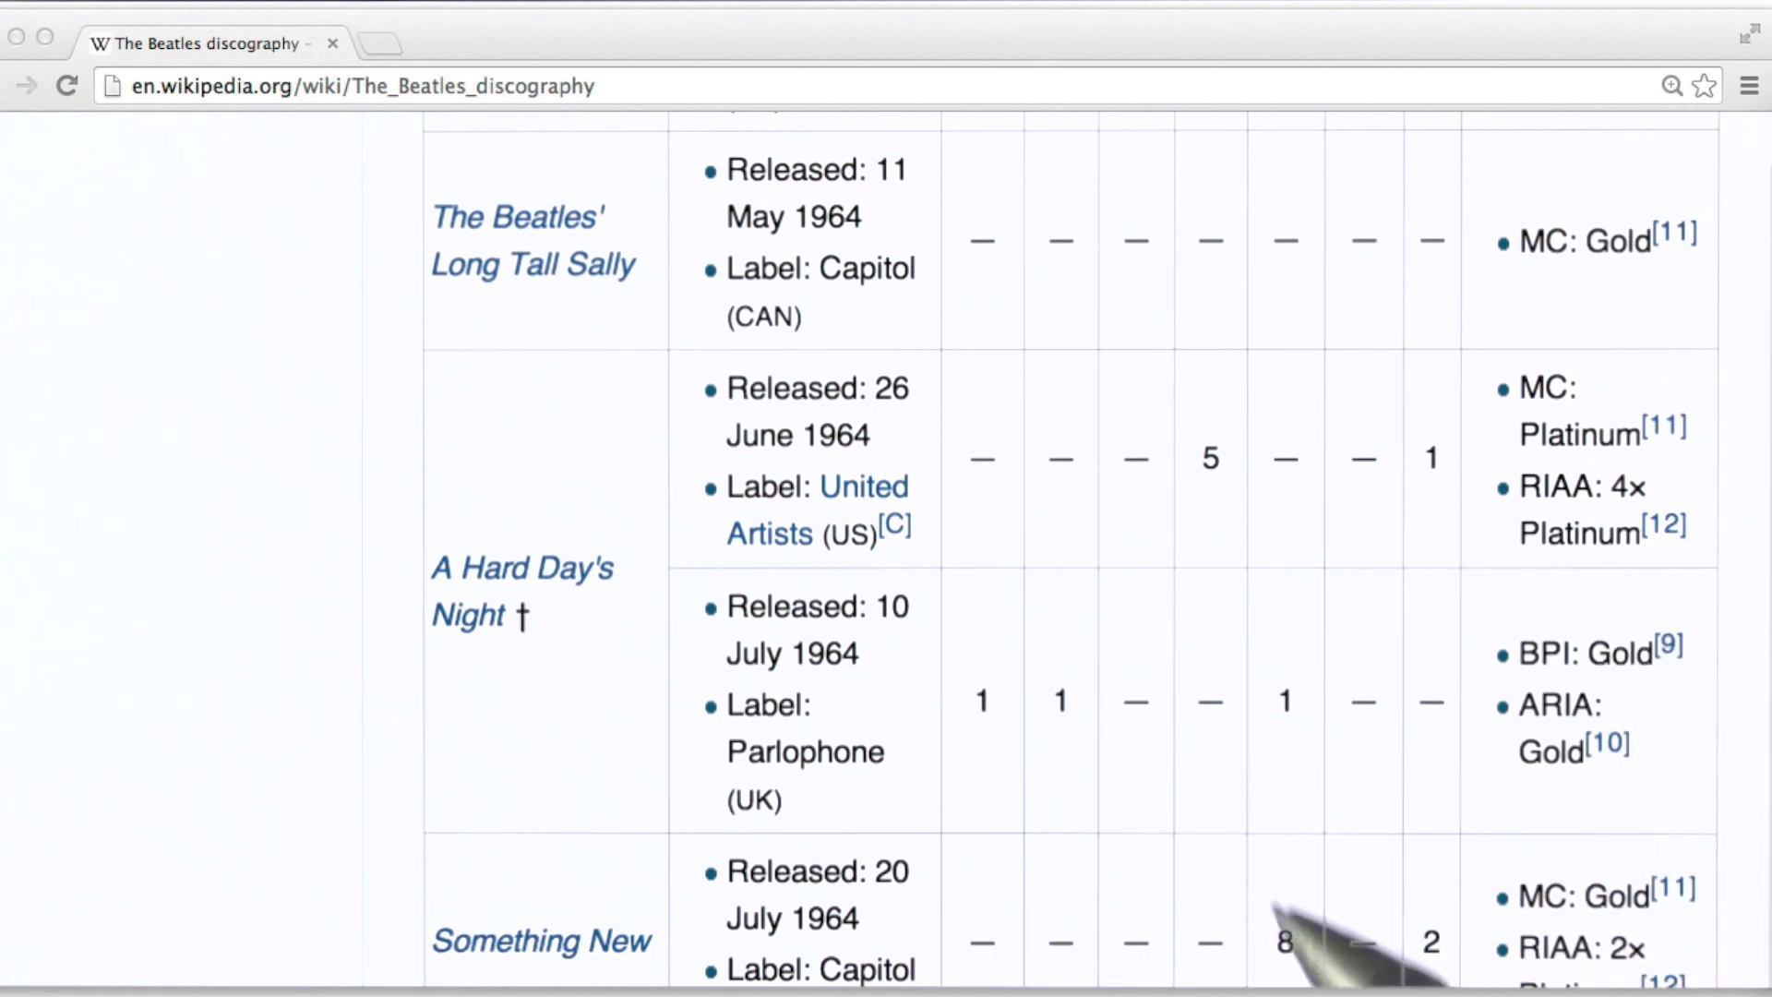
mouse_move(1413, 702)
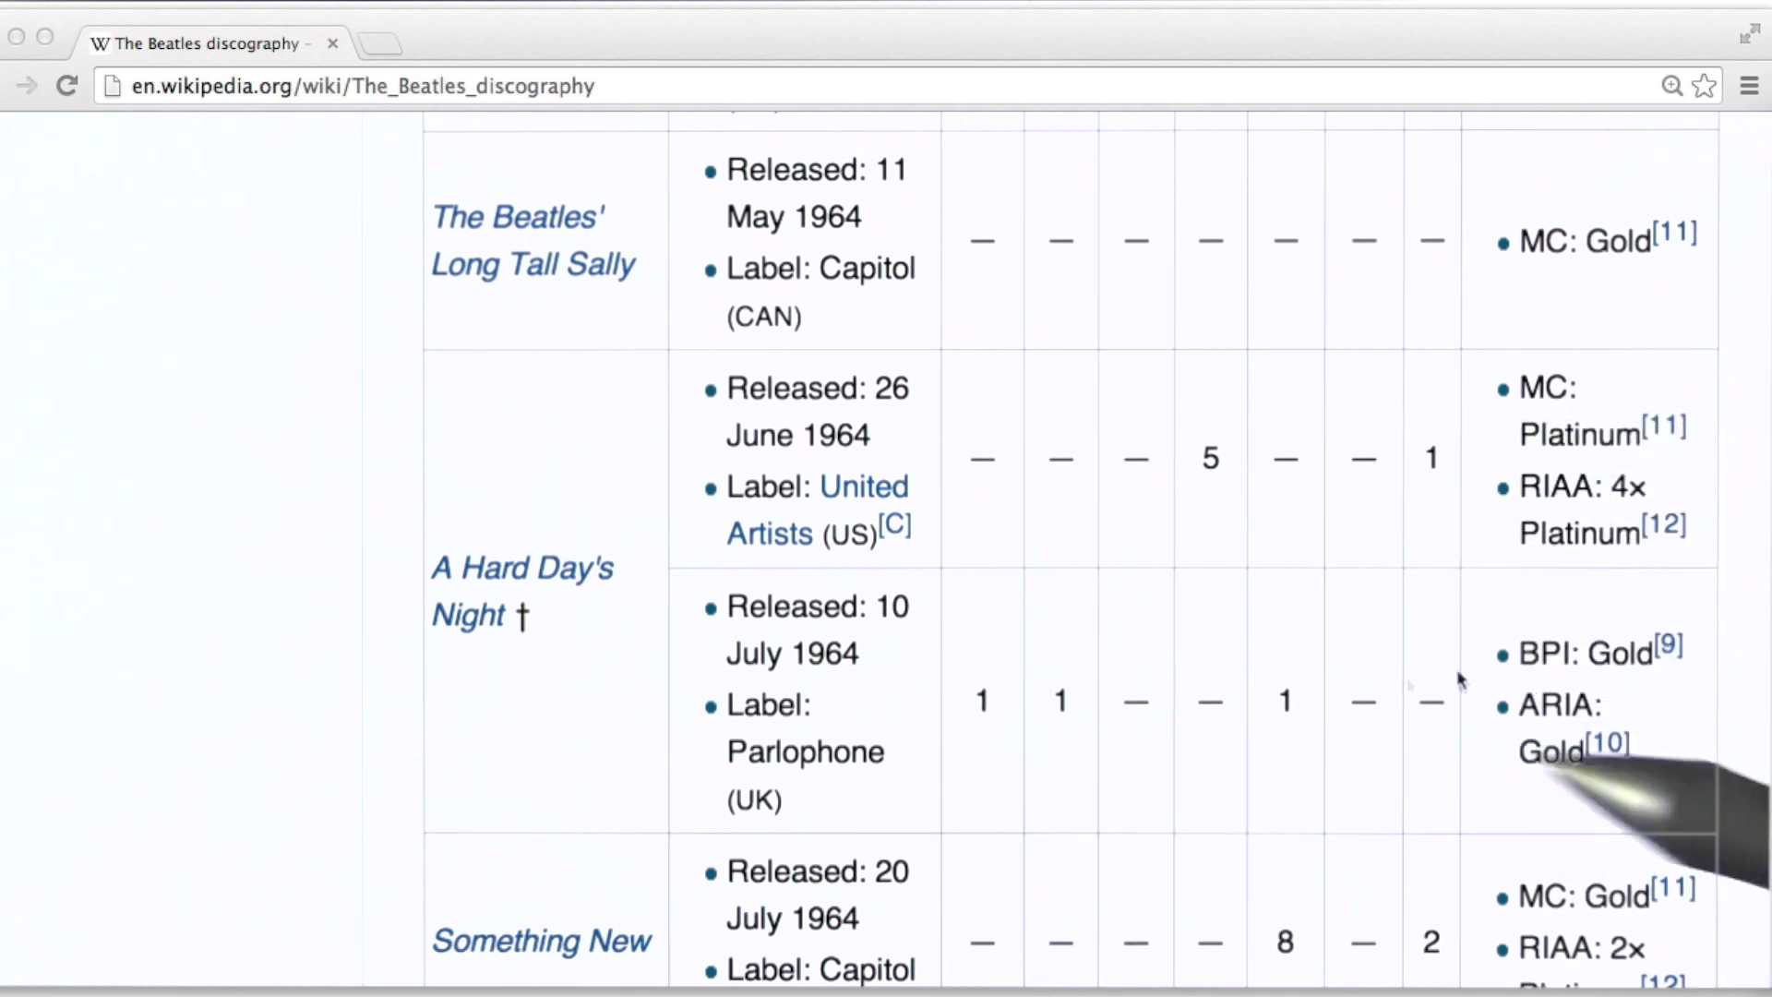
mouse_move(1538, 689)
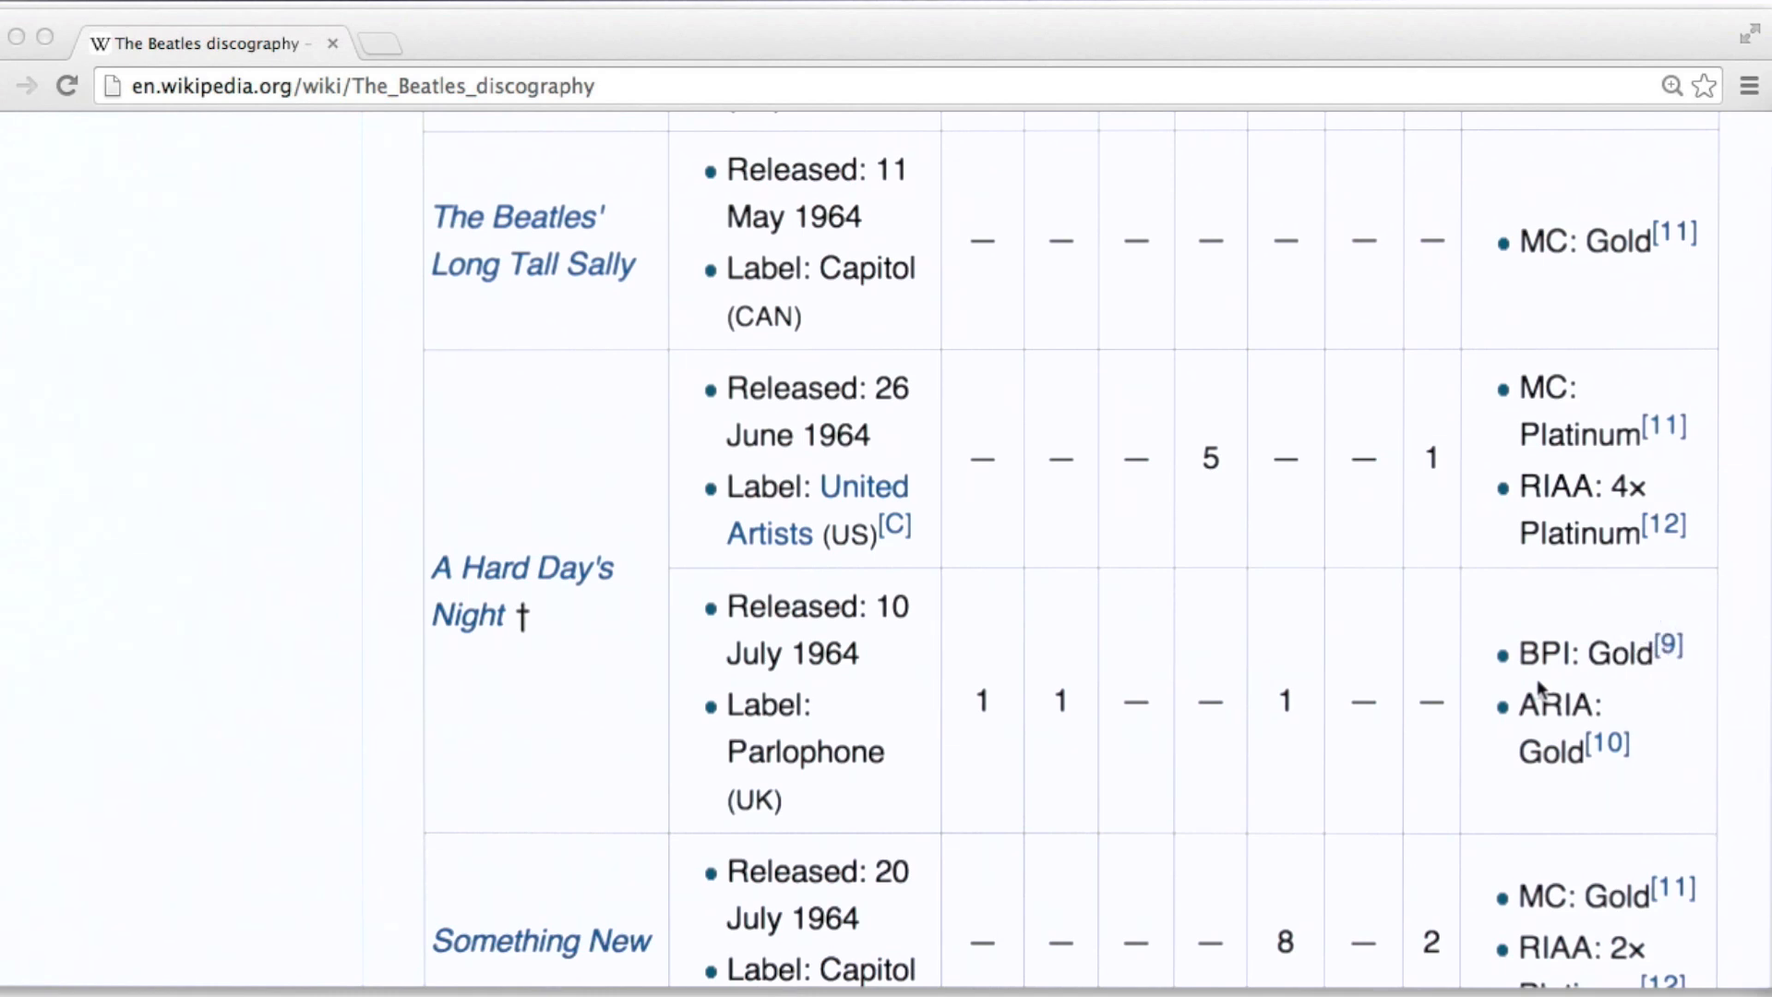
mouse_move(1437, 574)
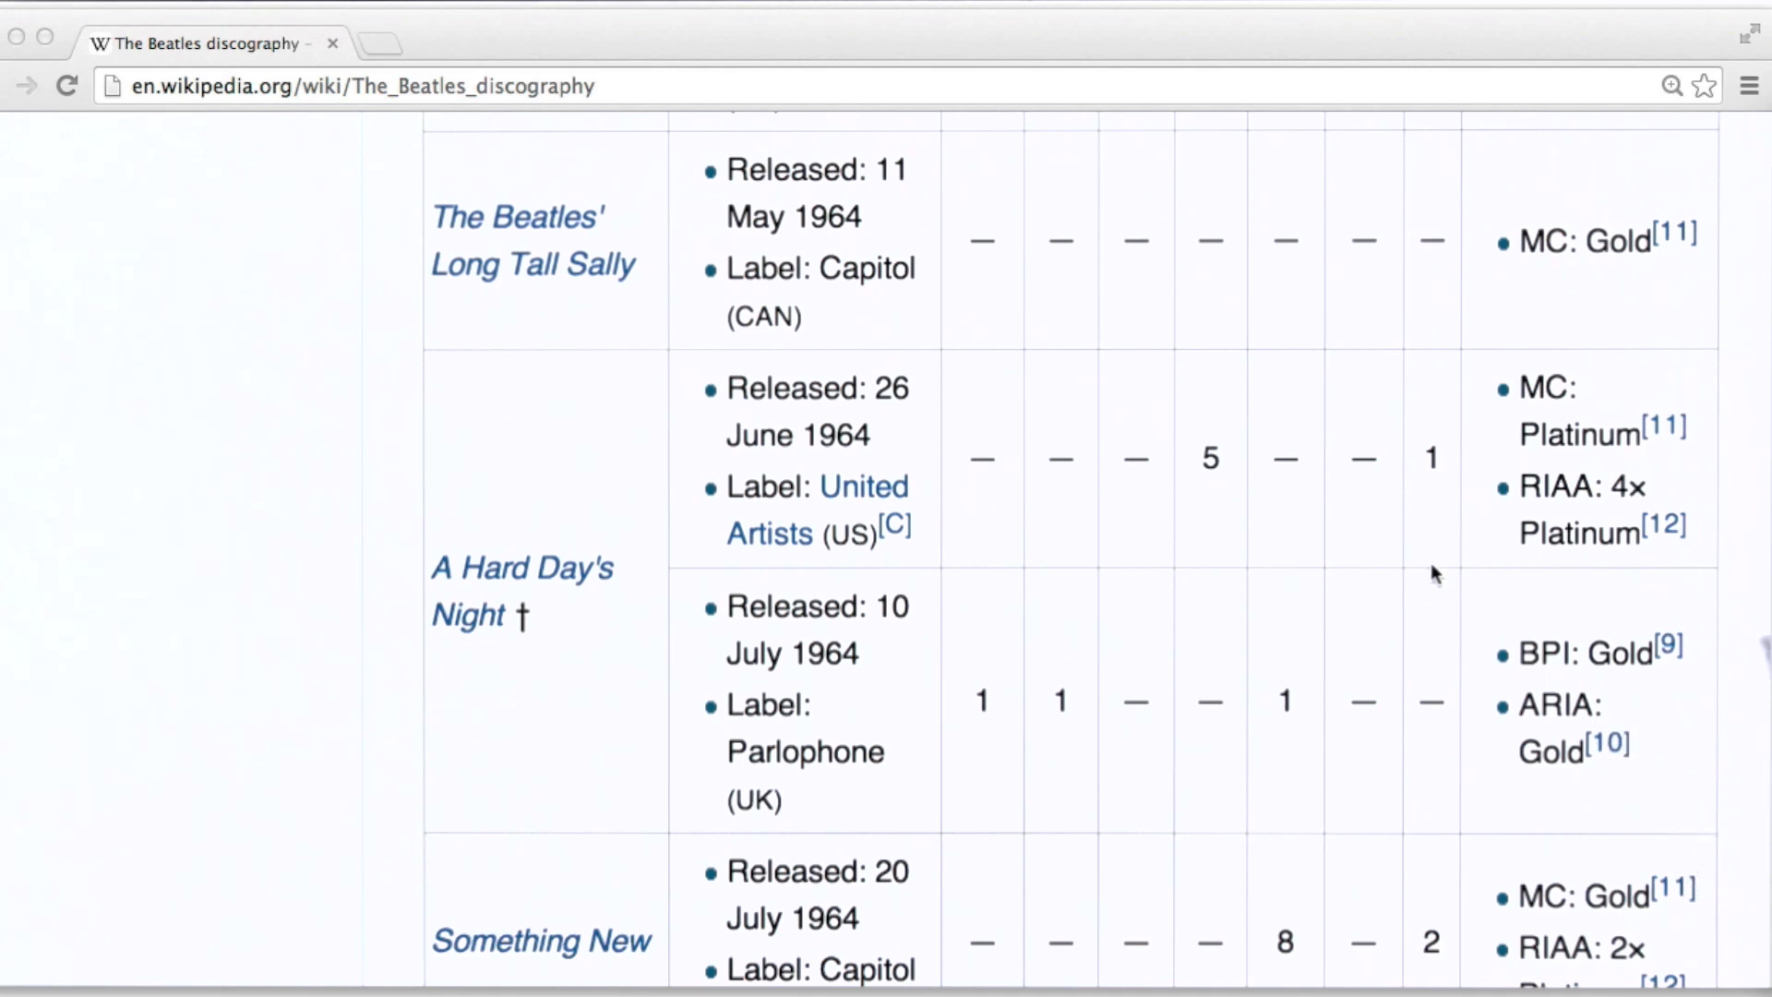
mouse_move(1604, 502)
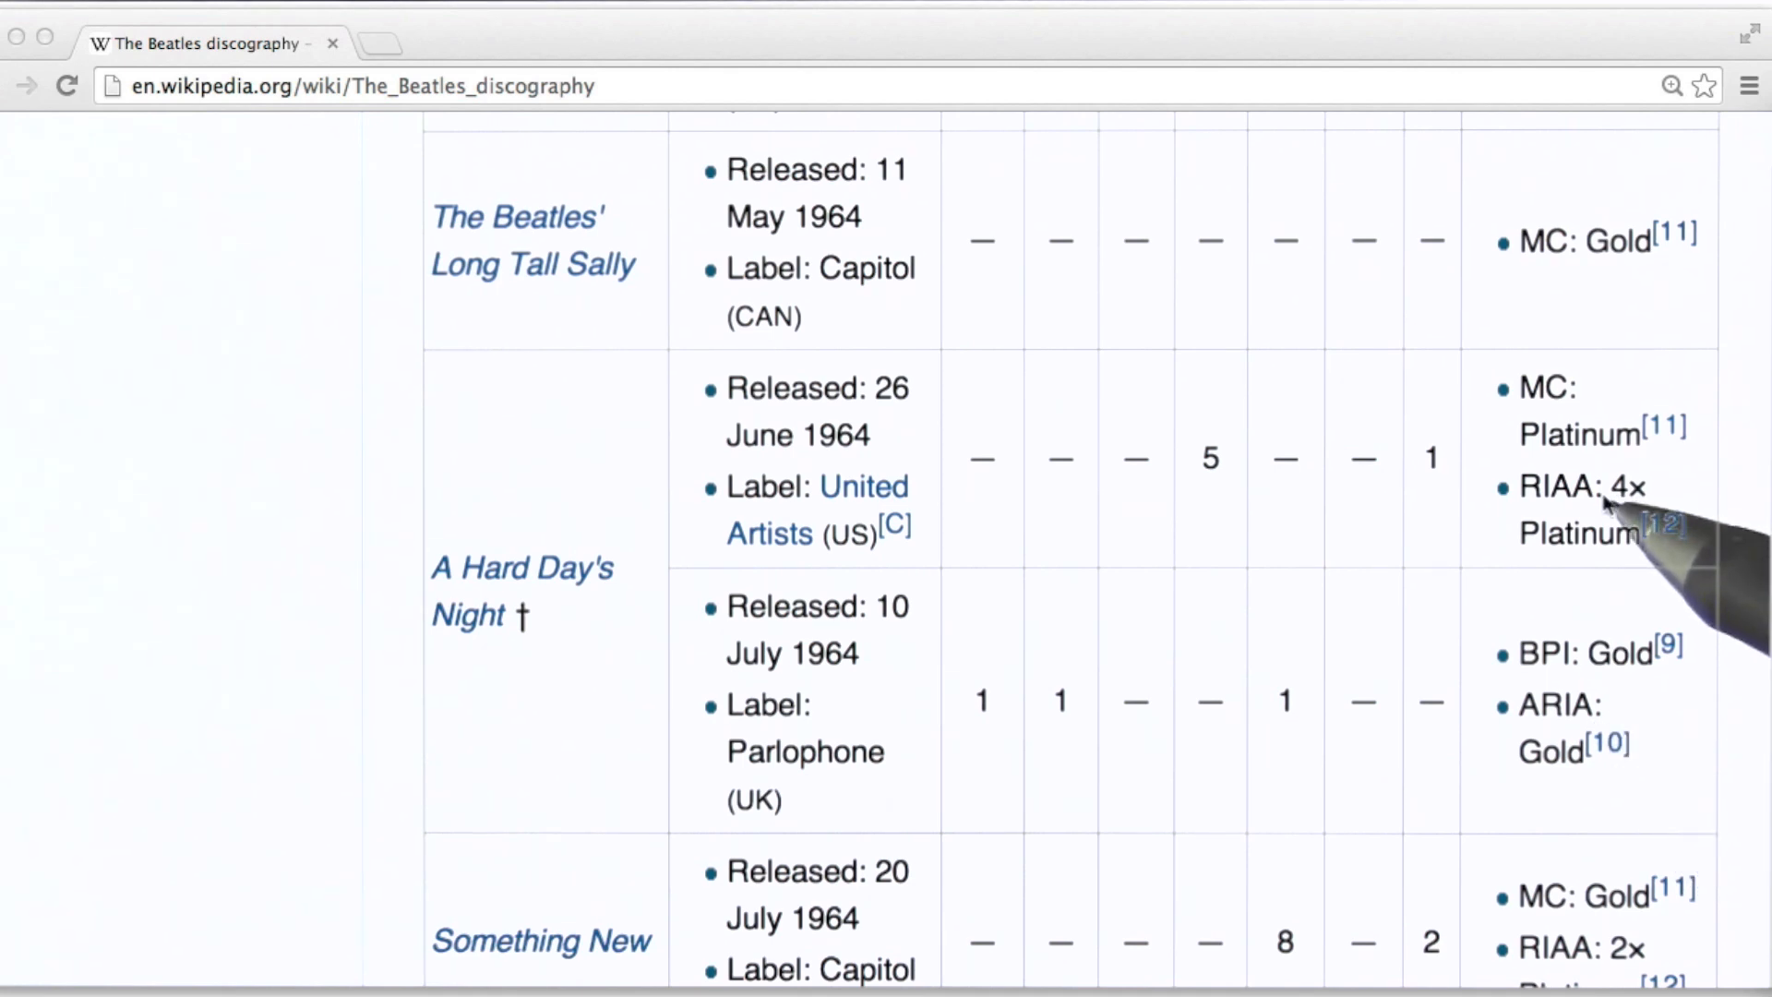
Open discography_json_example.json and scroll through the releases array's peakChartPositions and certifications
double_click(1625, 485)
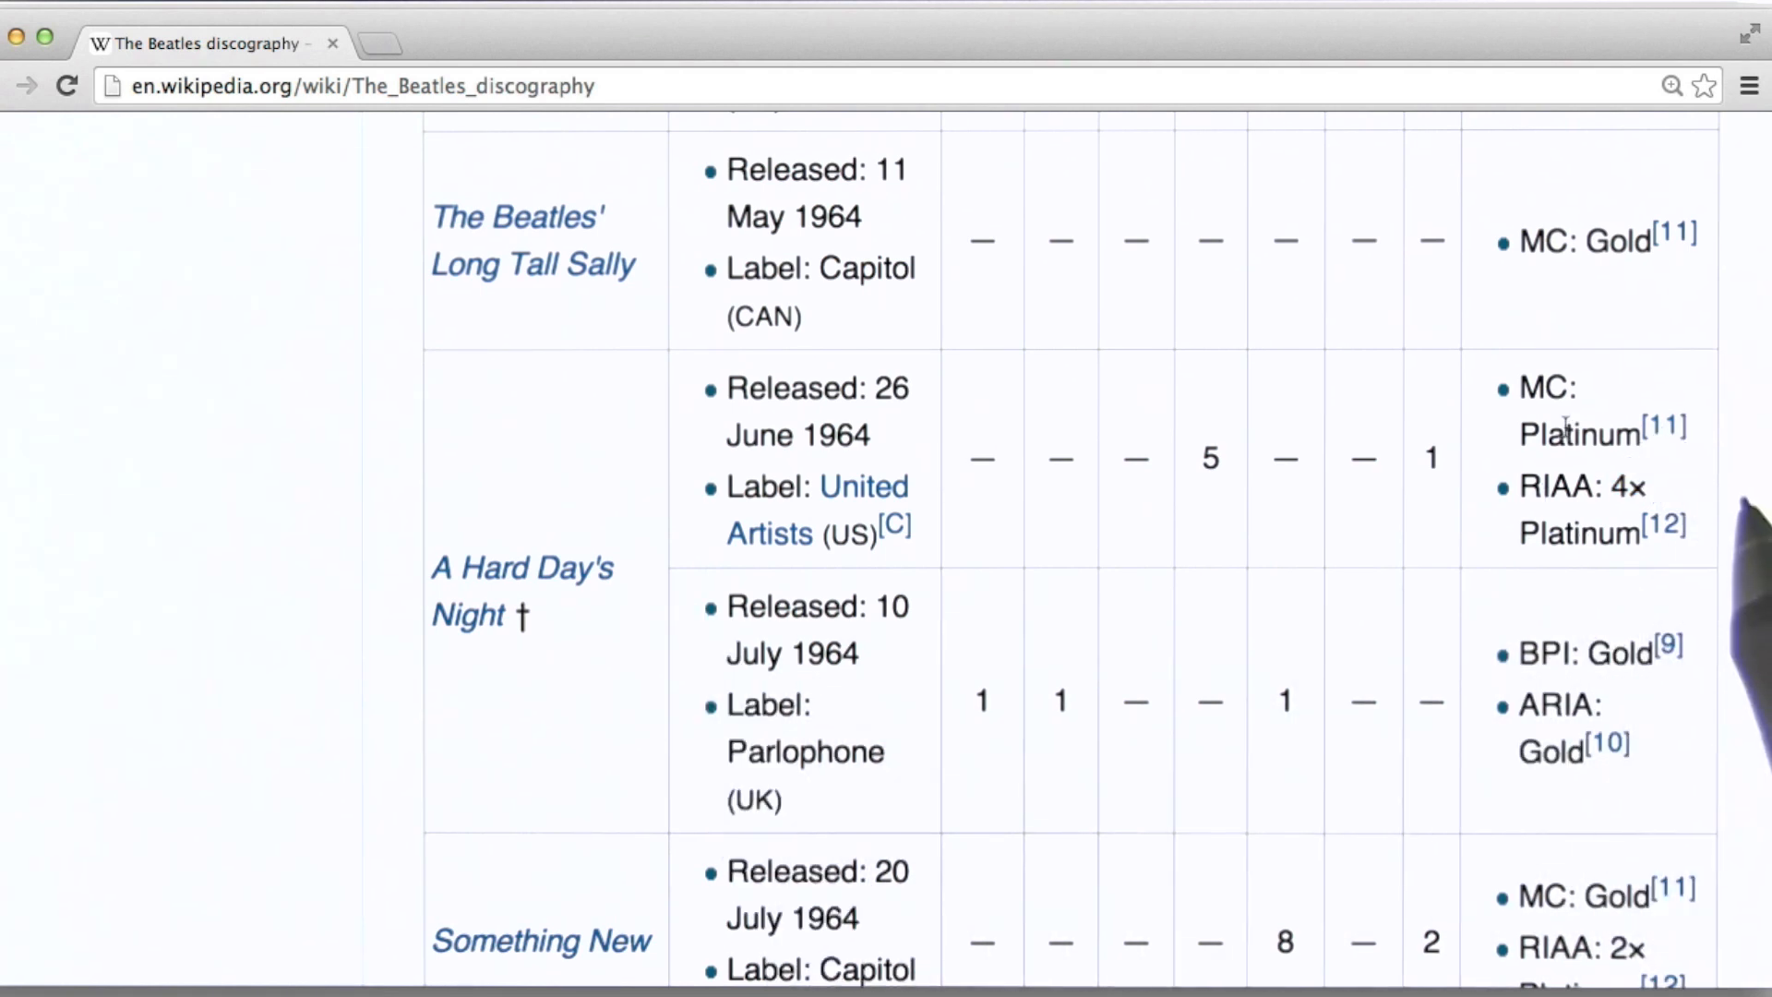
mouse_move(1490, 543)
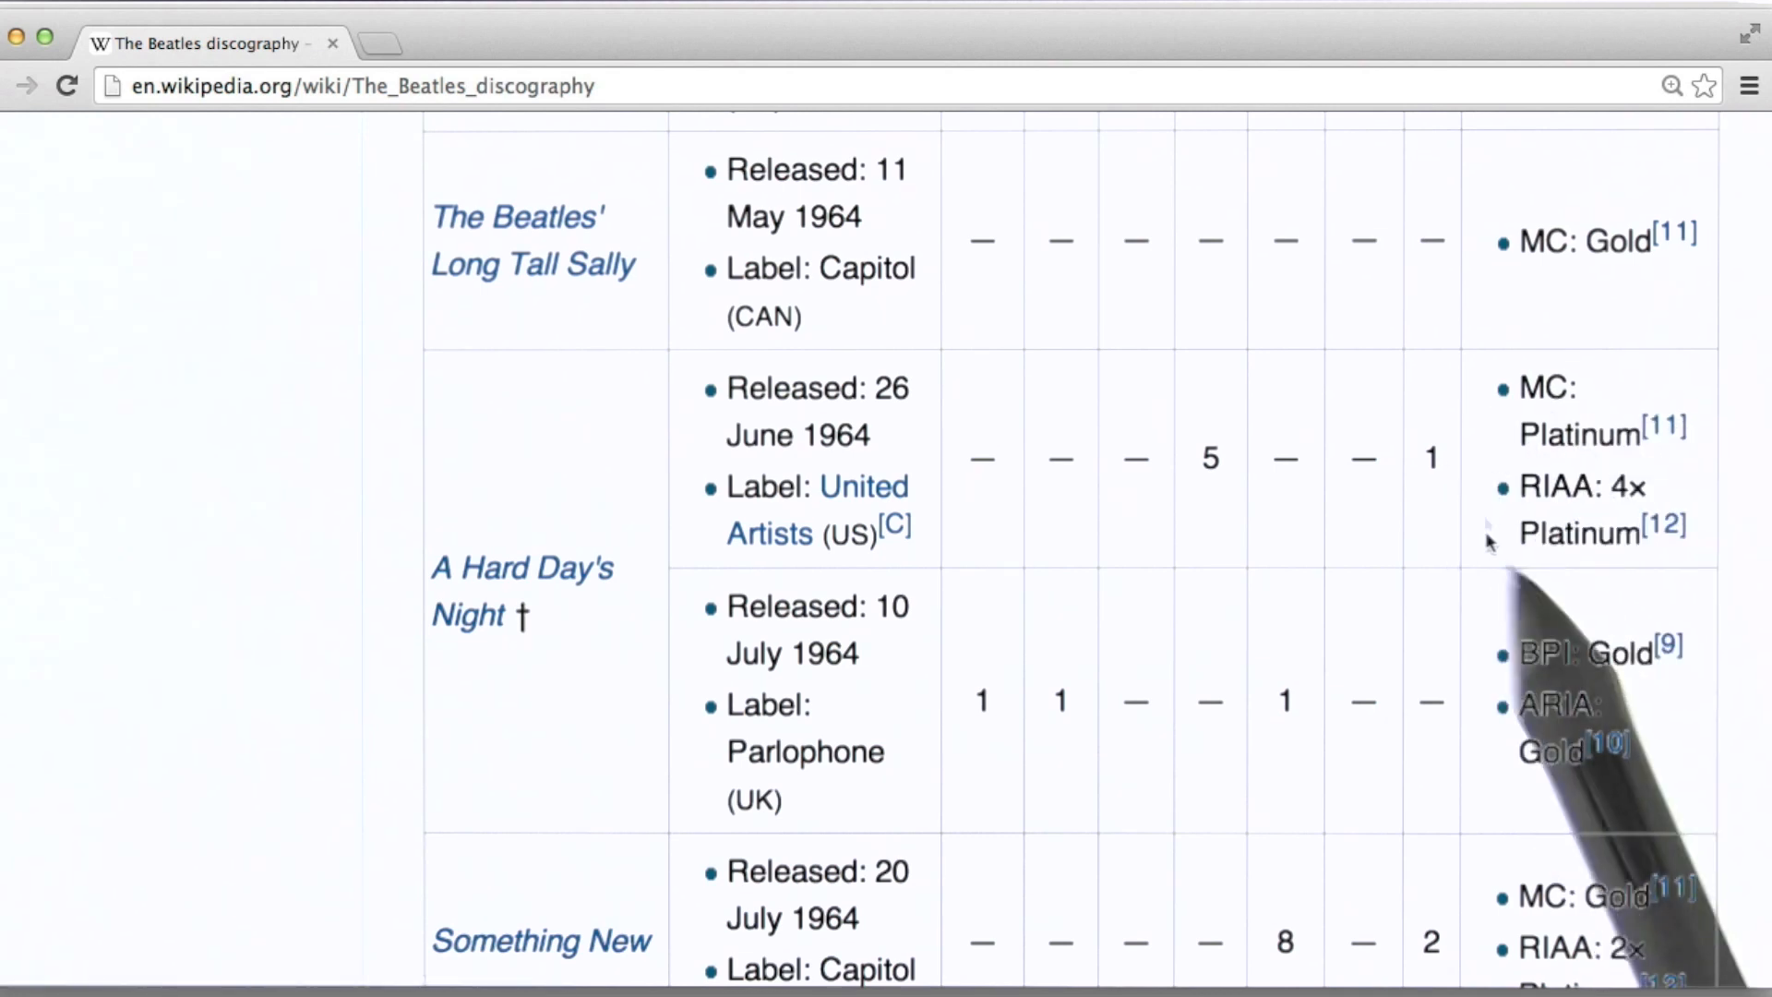
mouse_move(1639, 633)
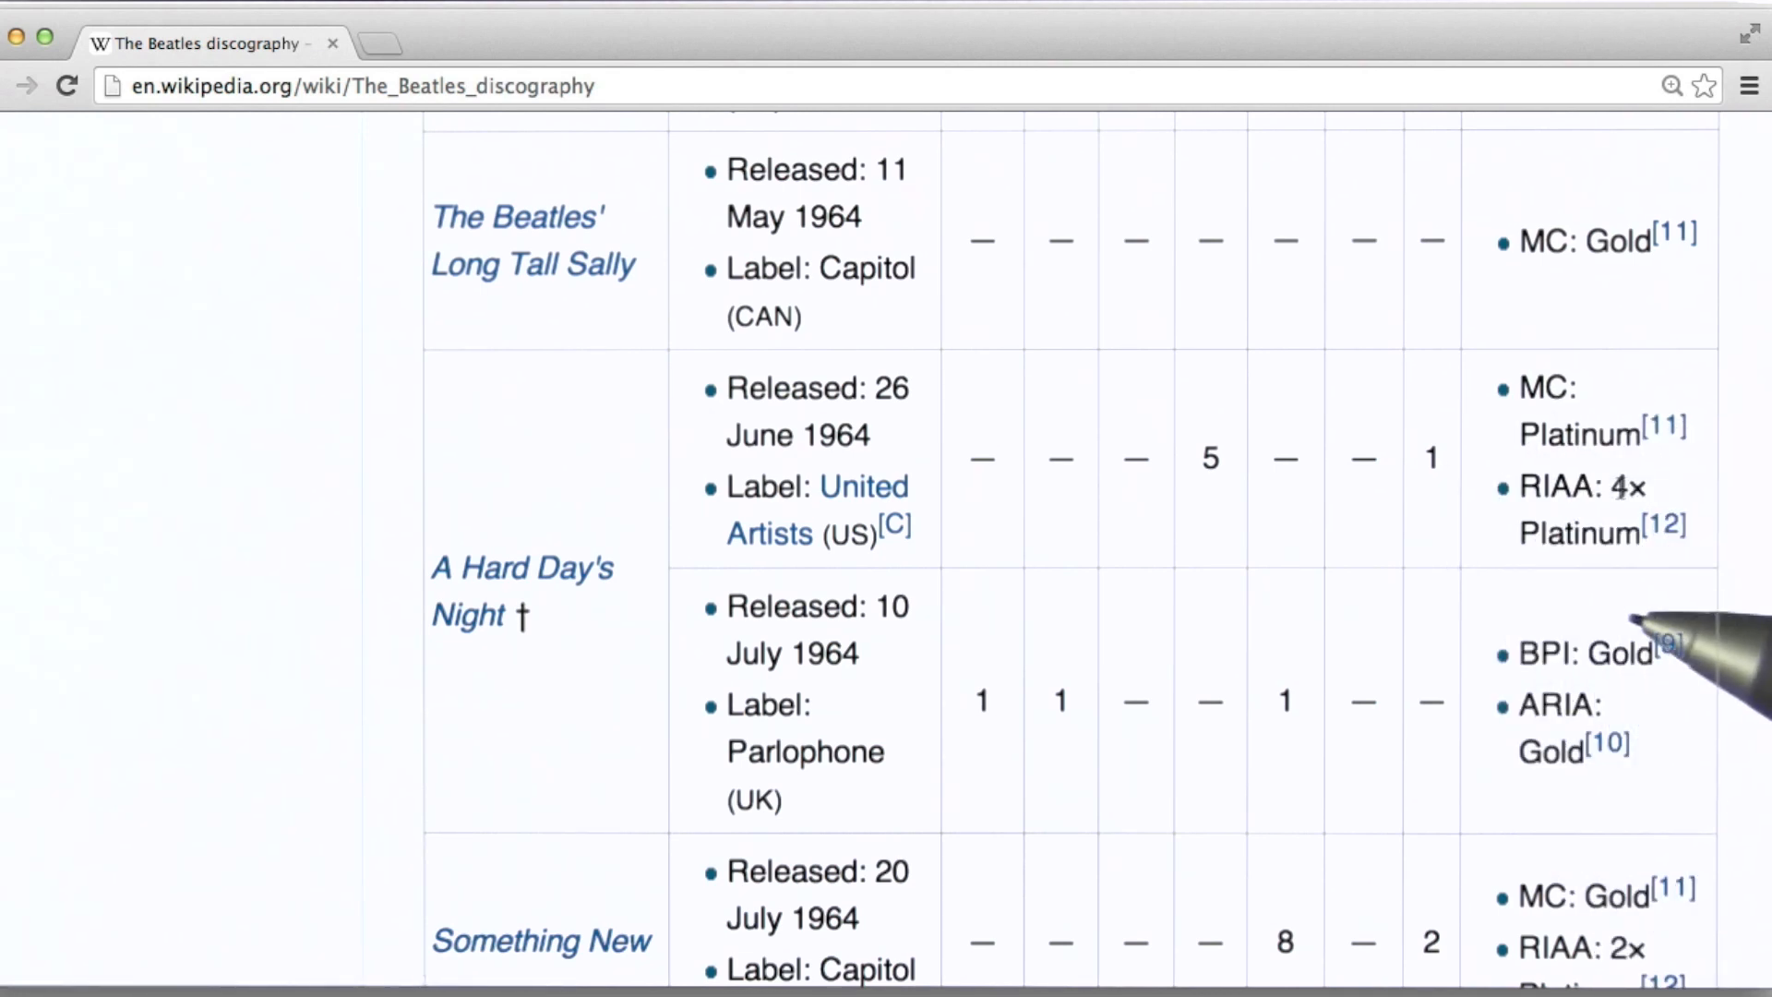
mouse_move(1650, 576)
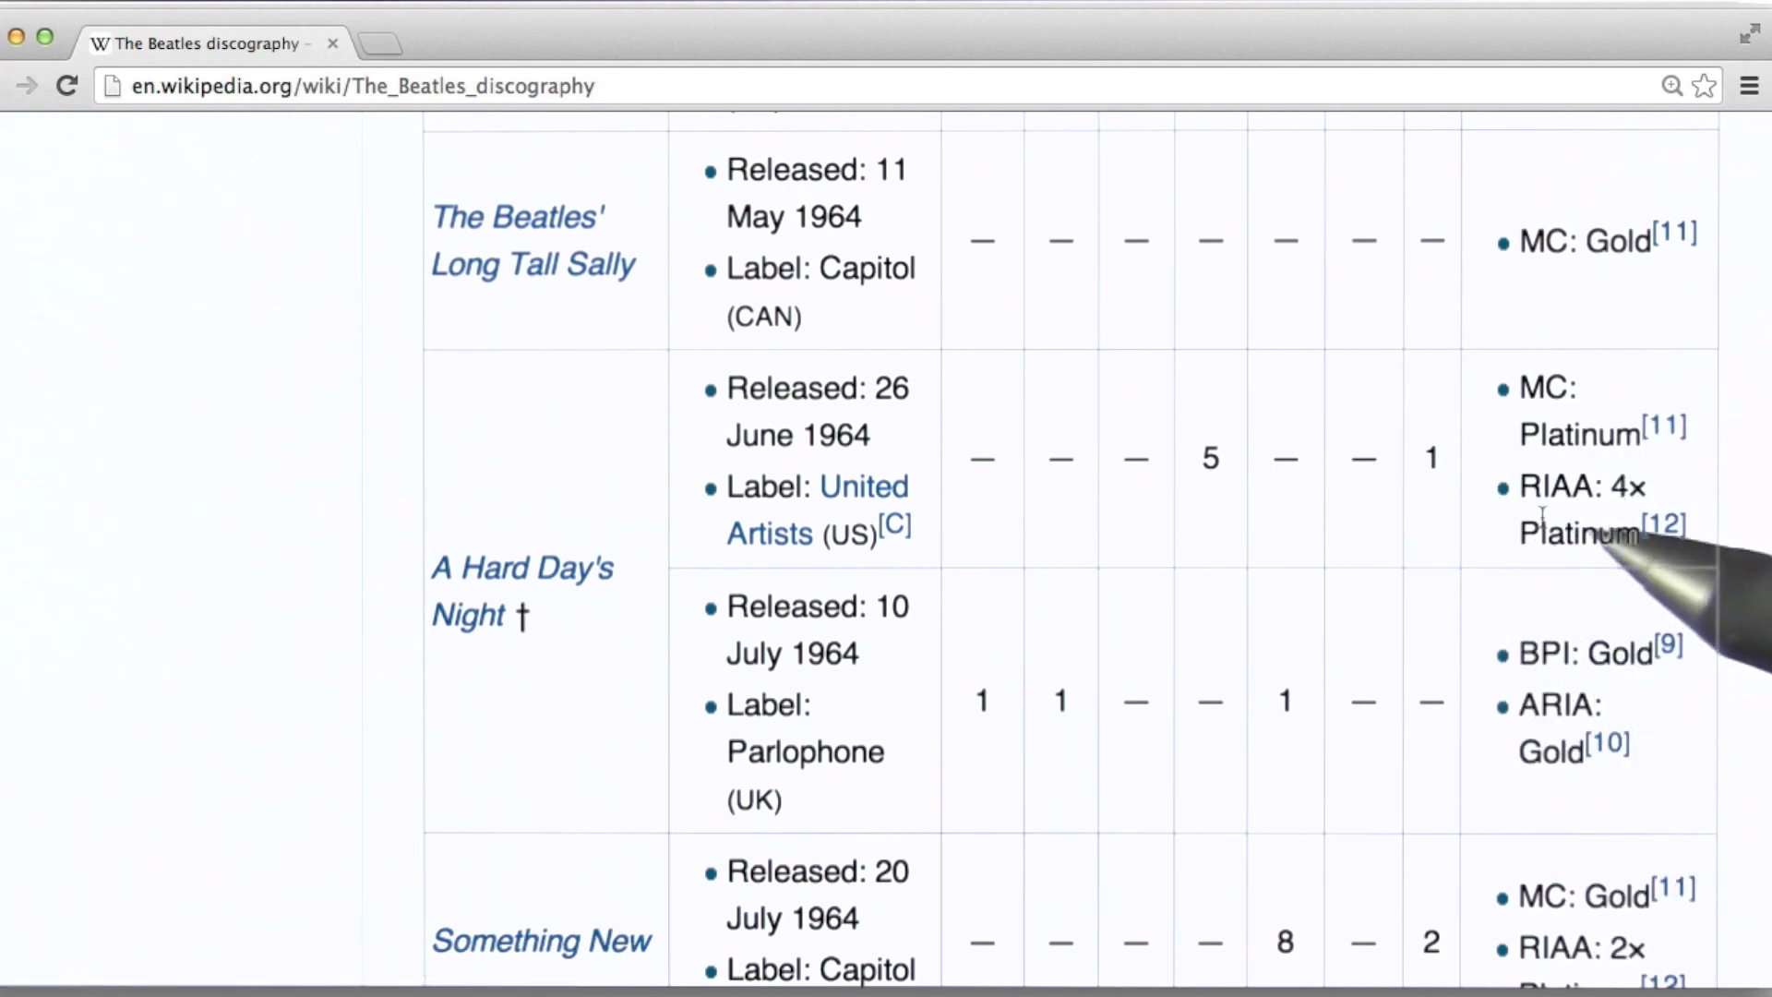
mouse_move(1549, 469)
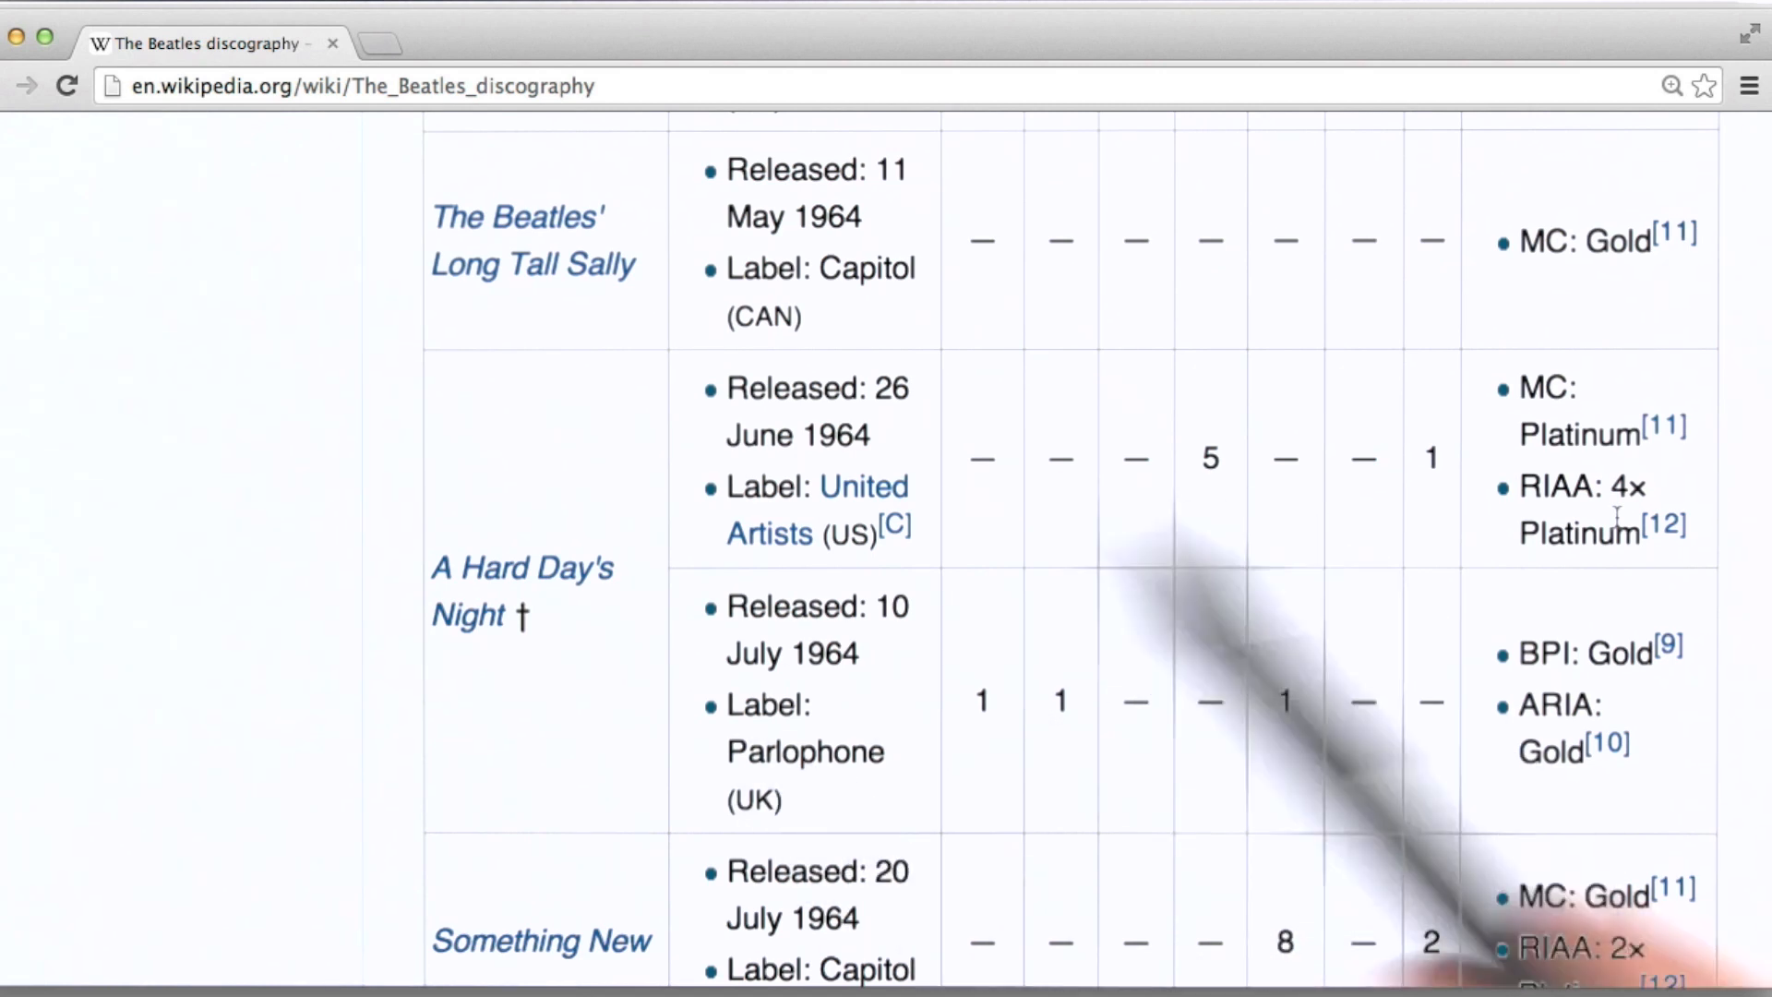
mouse_move(1284, 701)
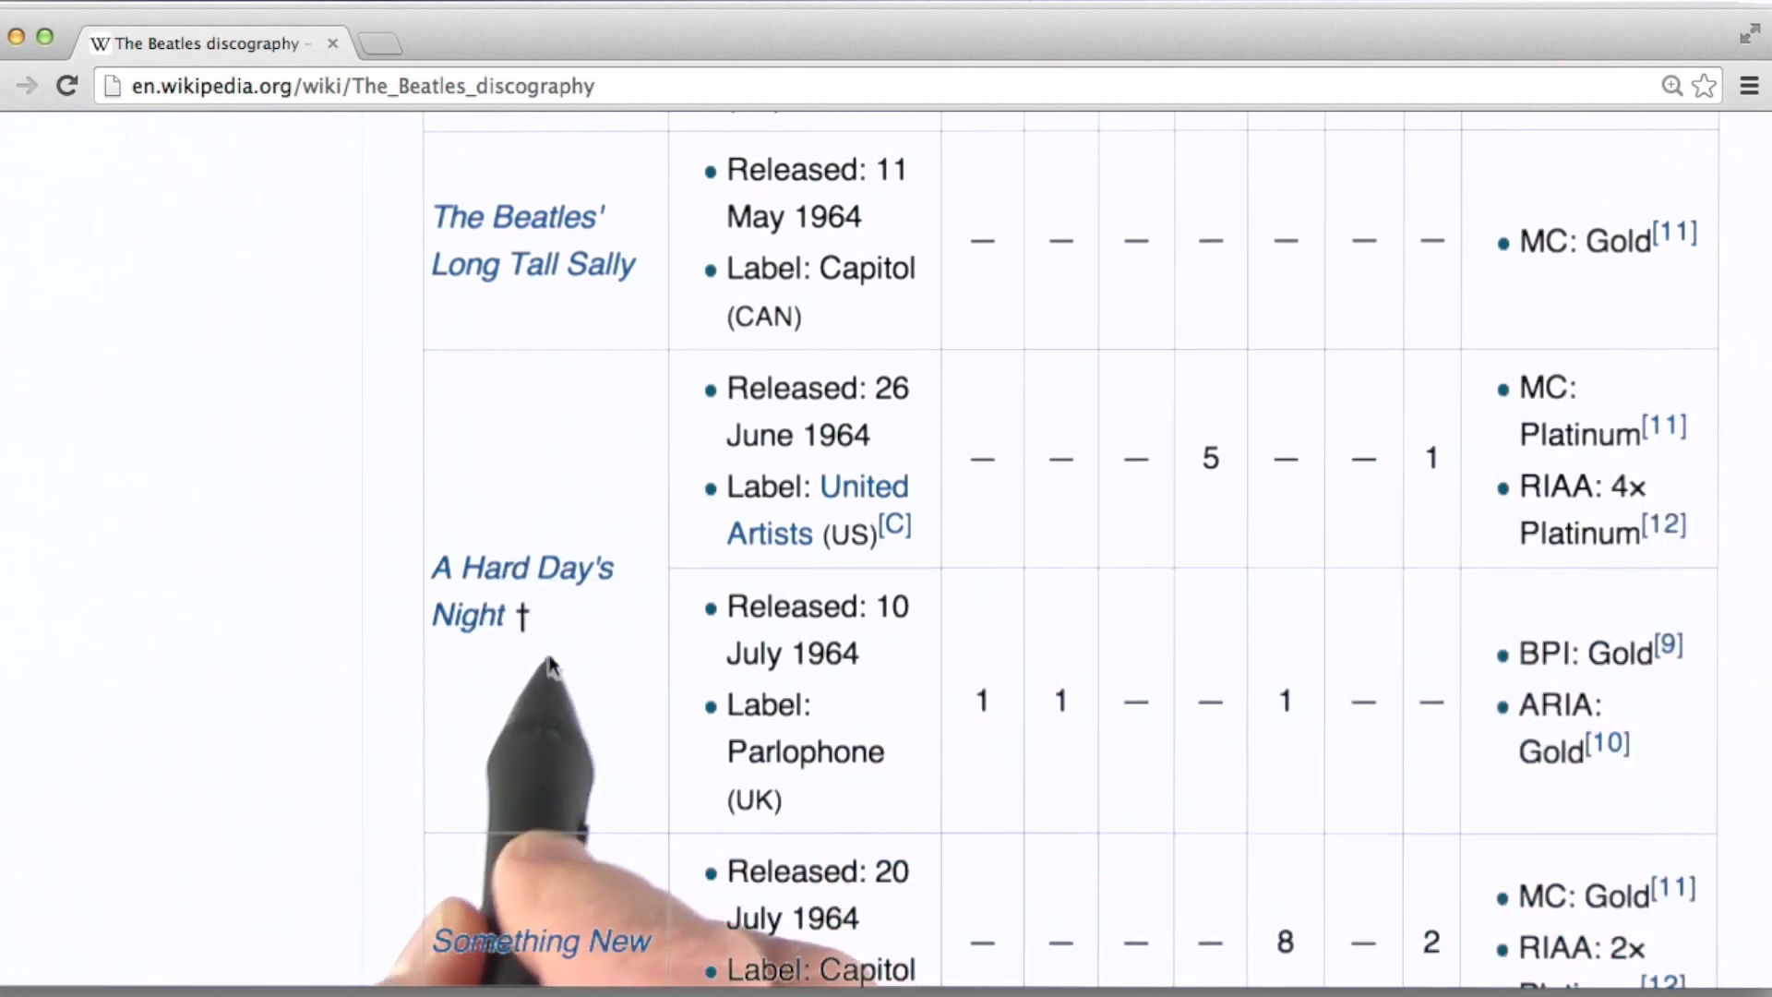
mouse_move(990, 630)
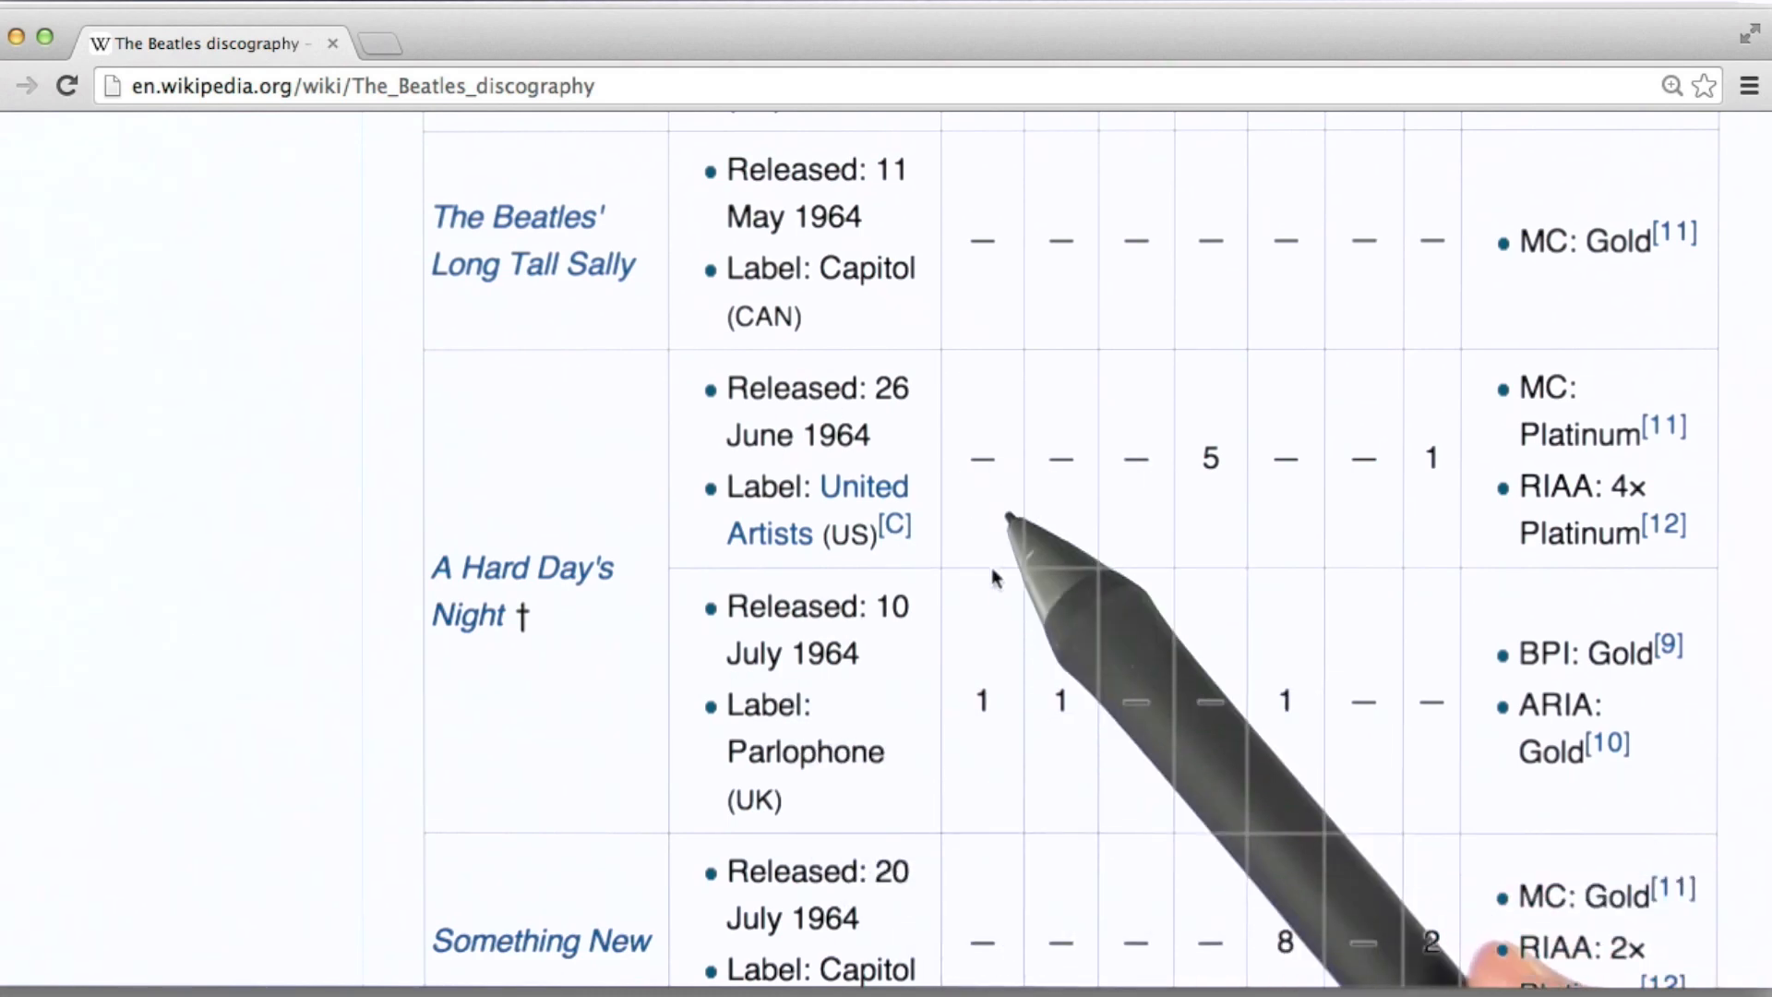
mouse_move(938, 746)
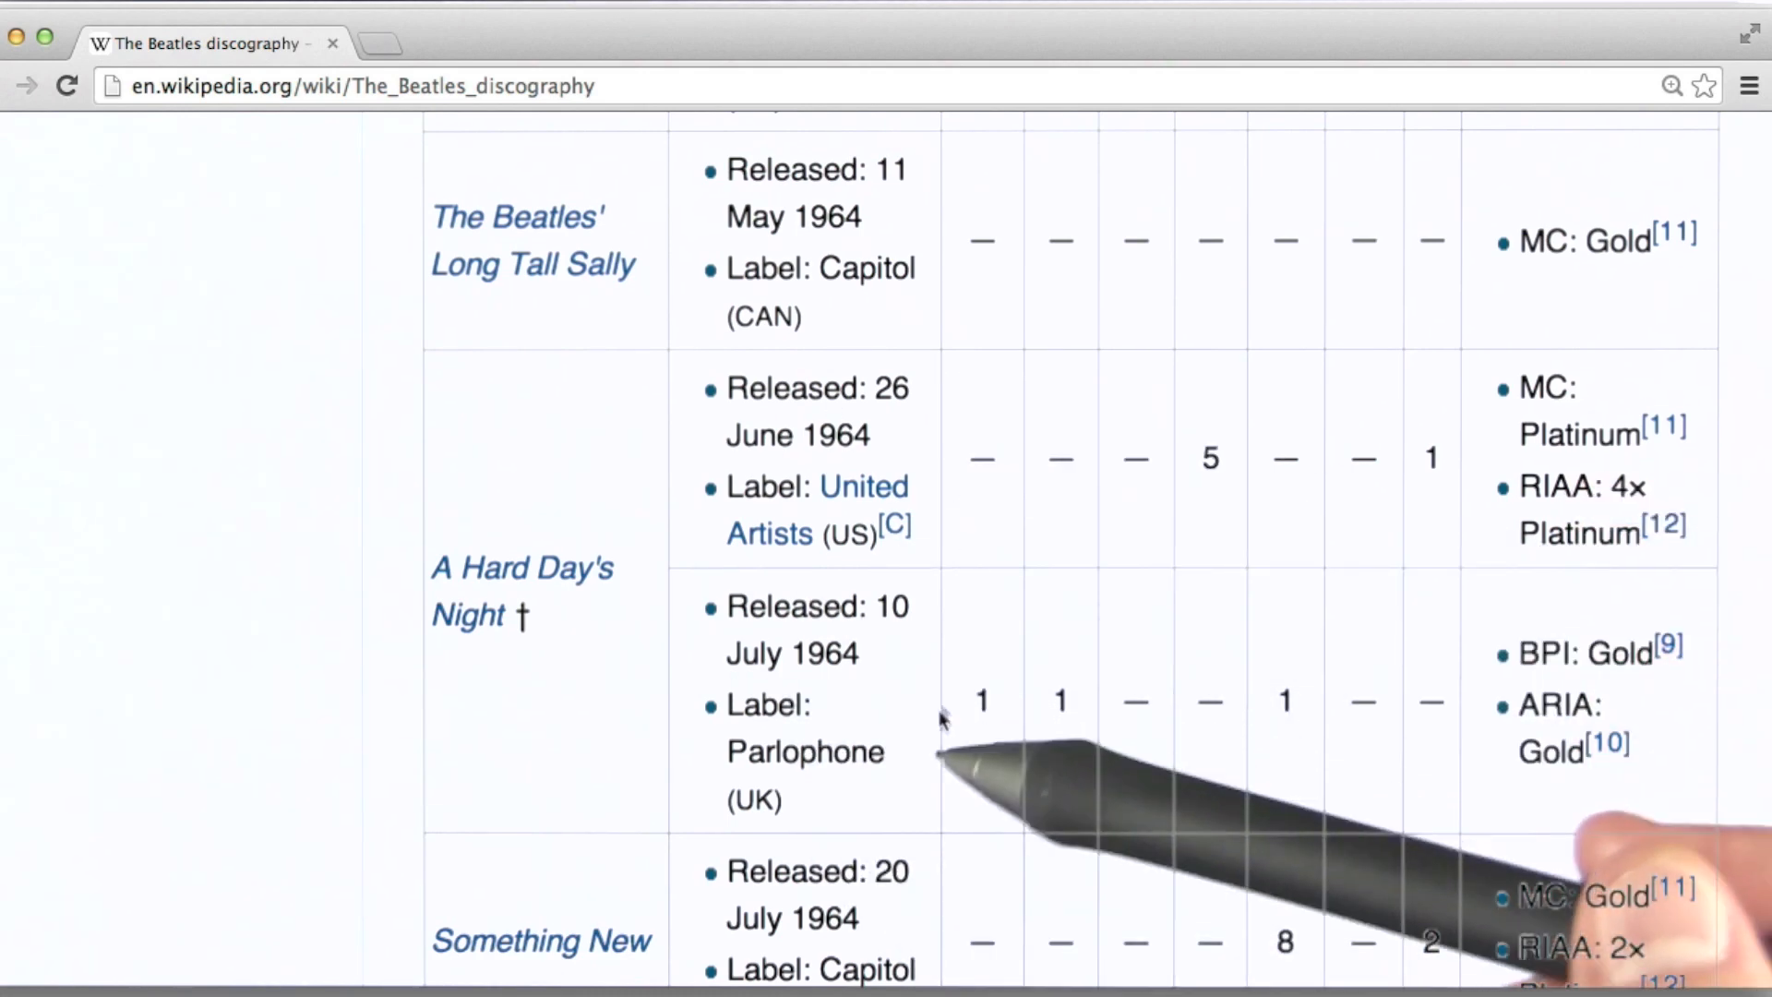
mouse_move(921, 724)
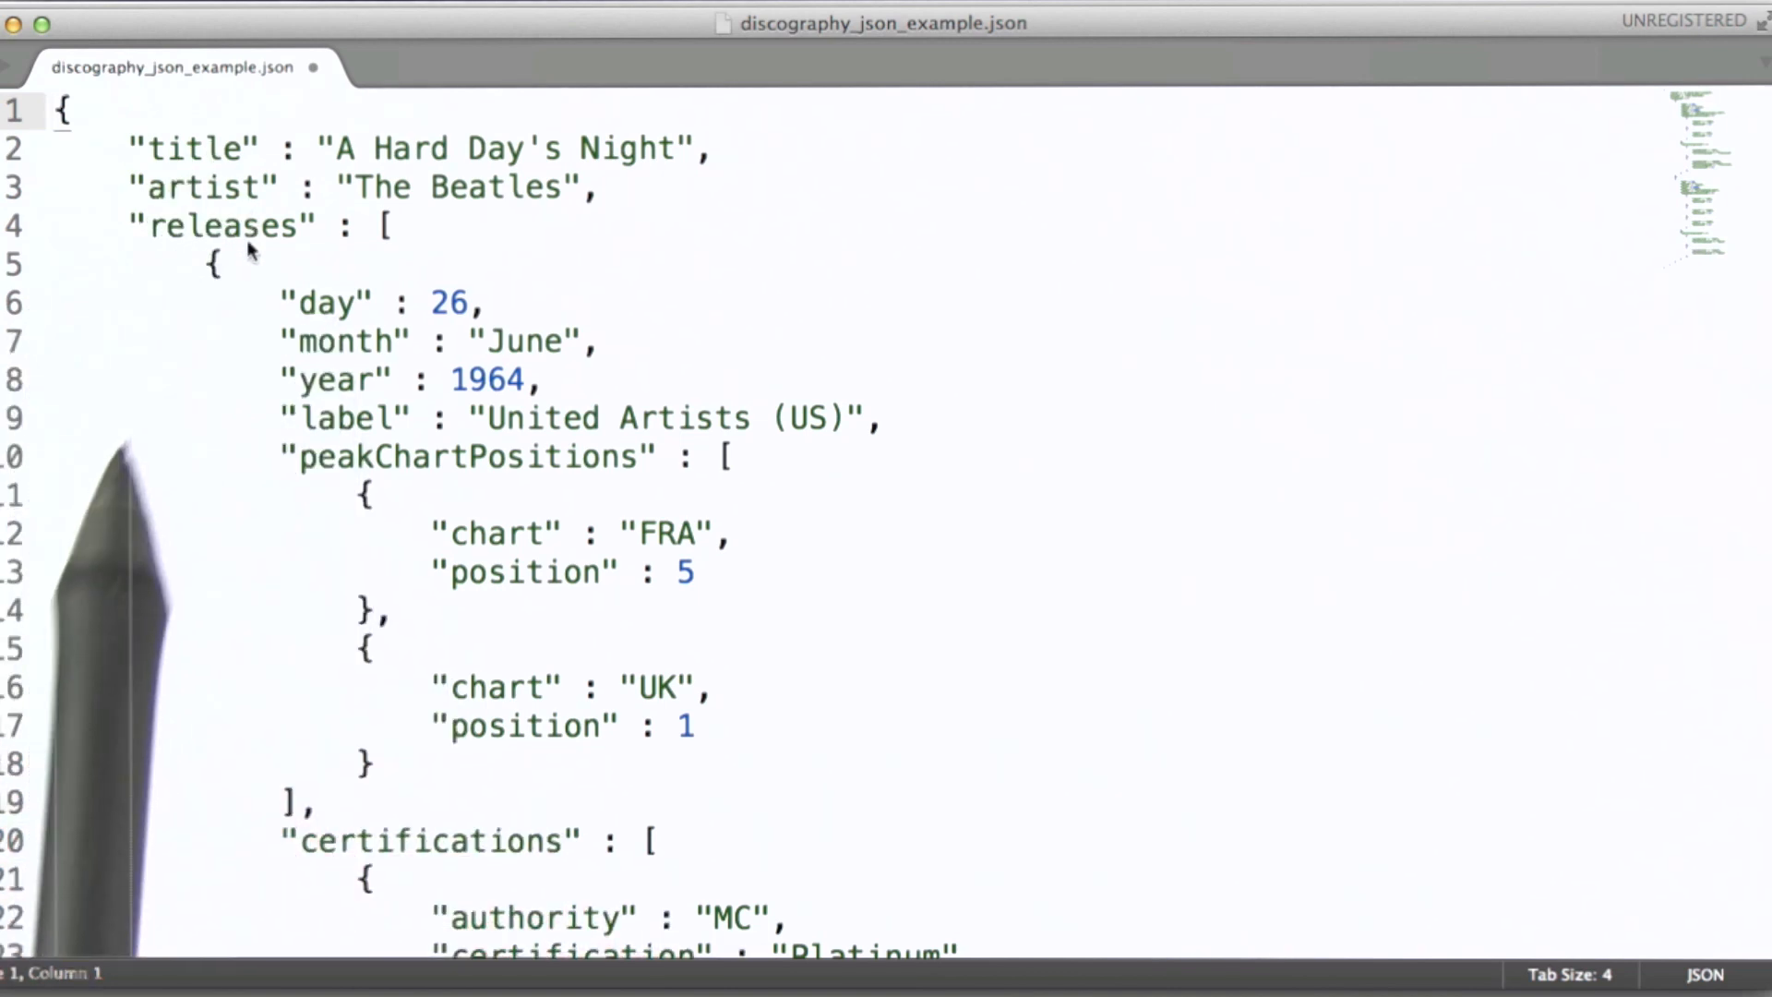
scroll(up, 3)
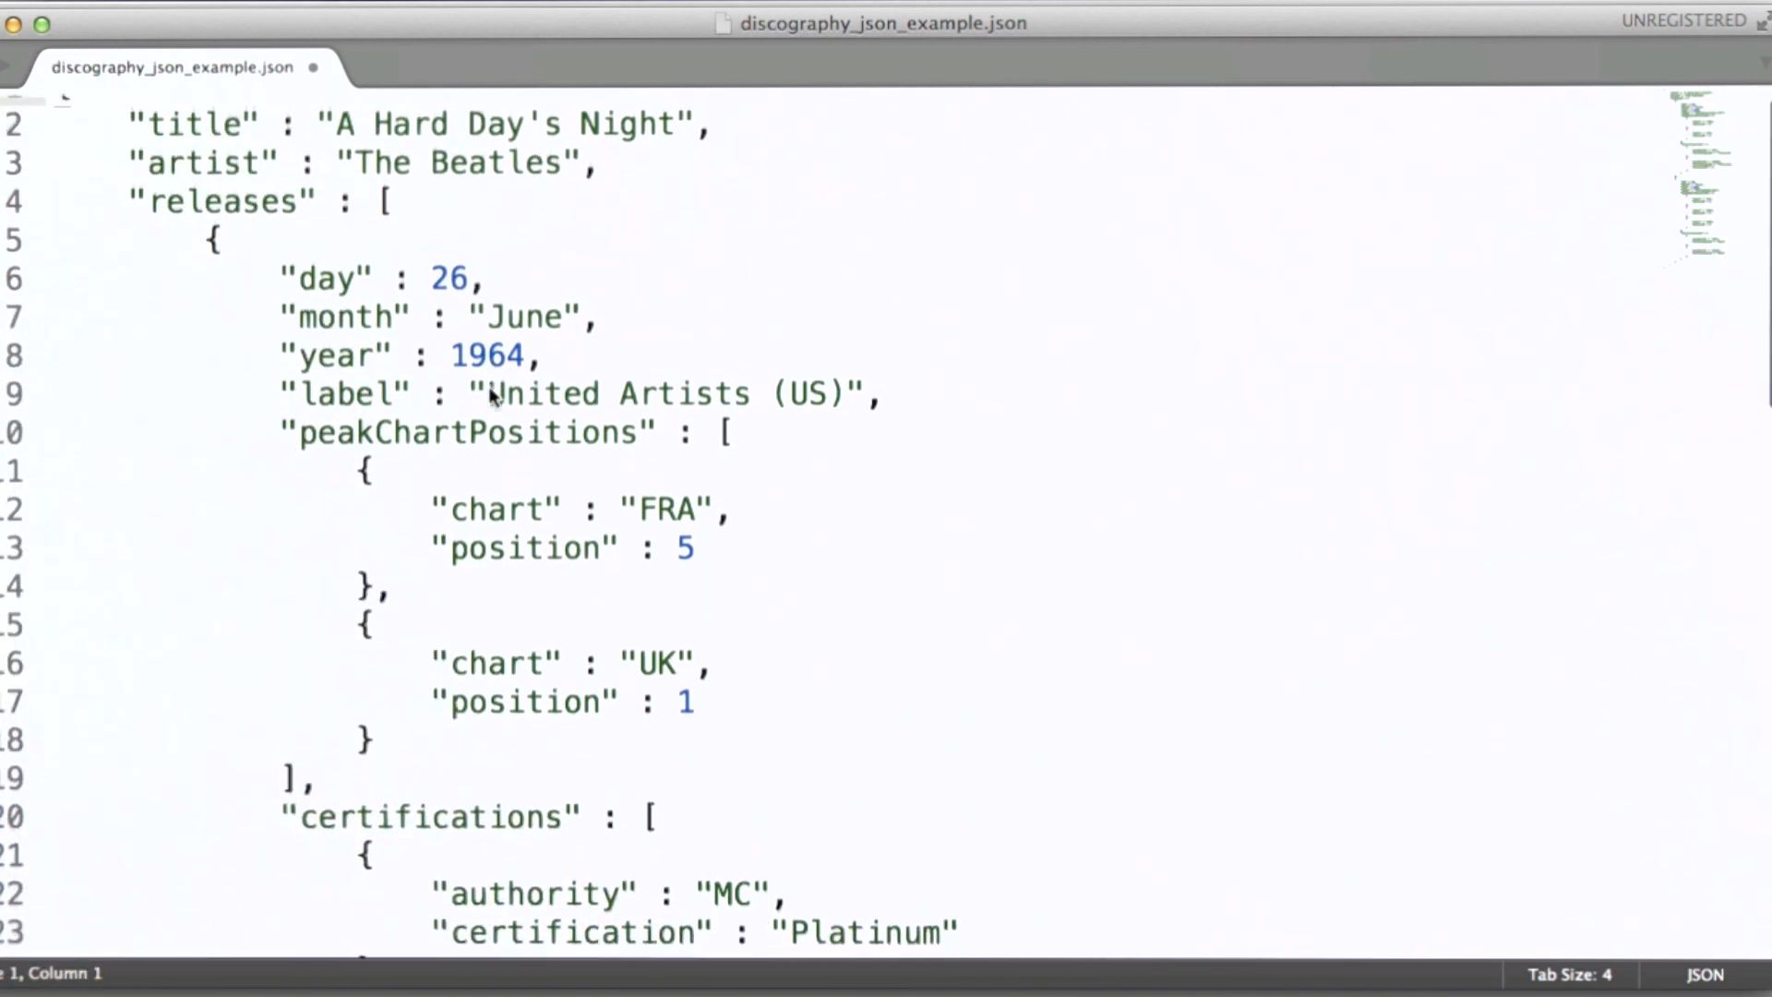
scroll(down, 3)
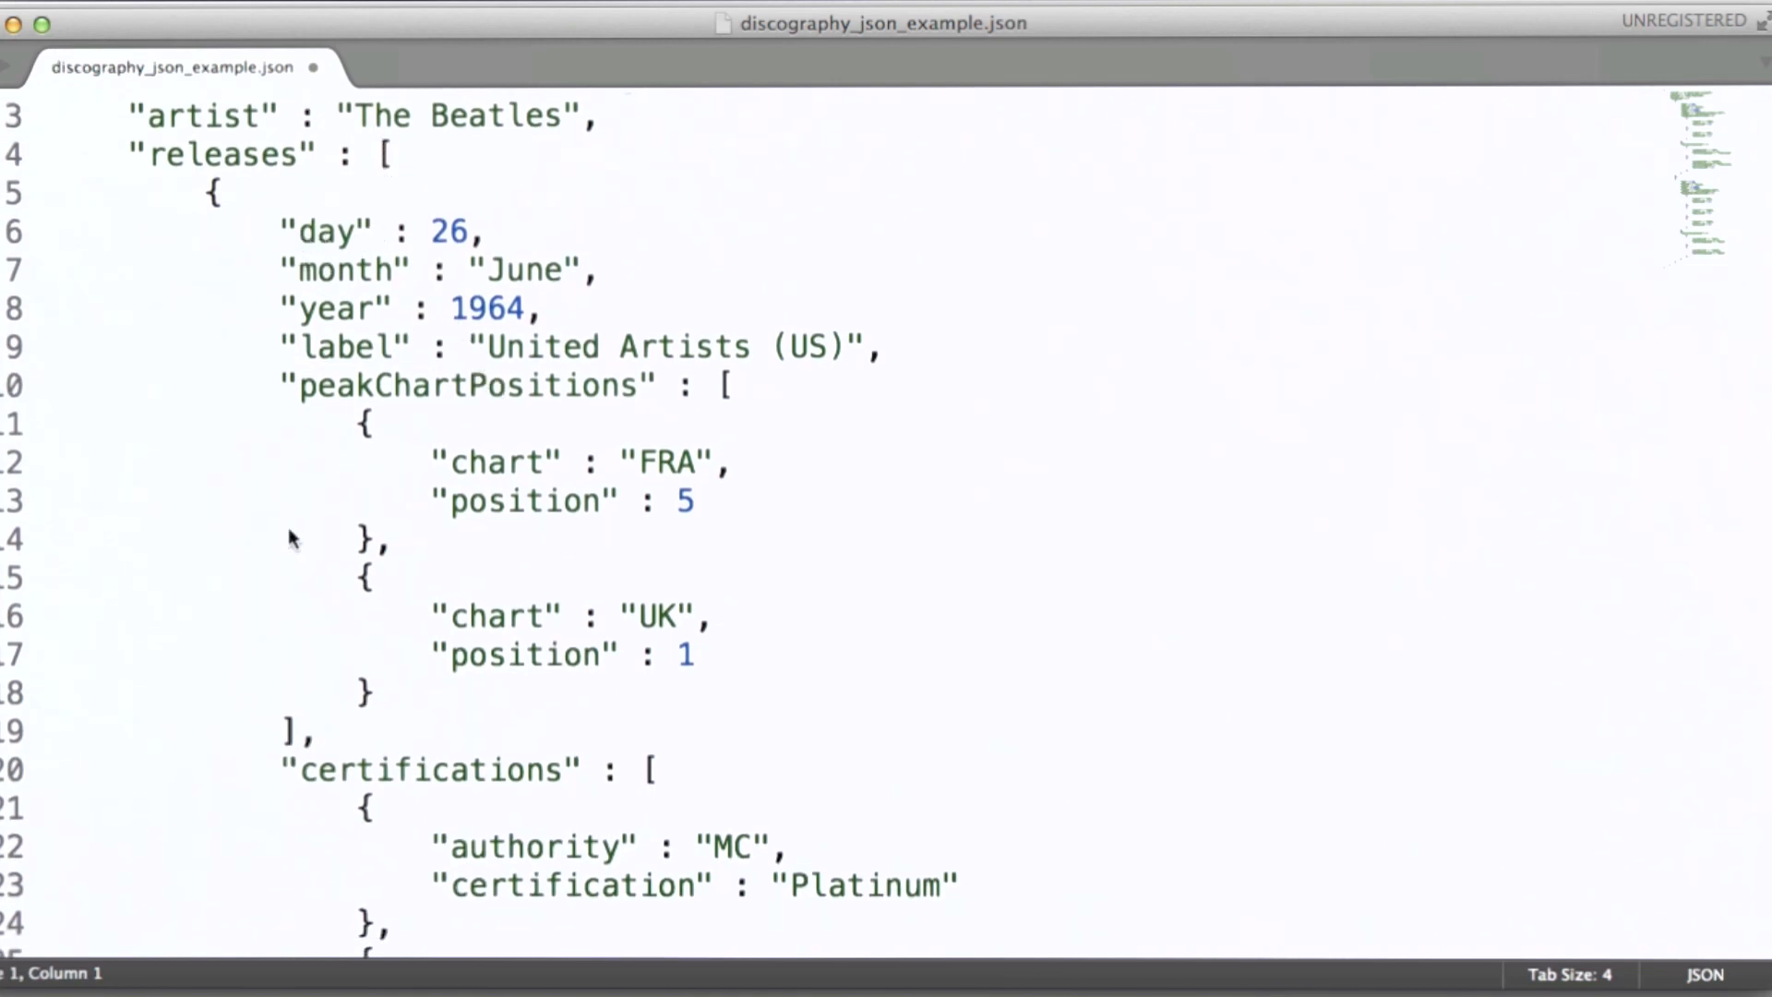
scroll(down, 3)
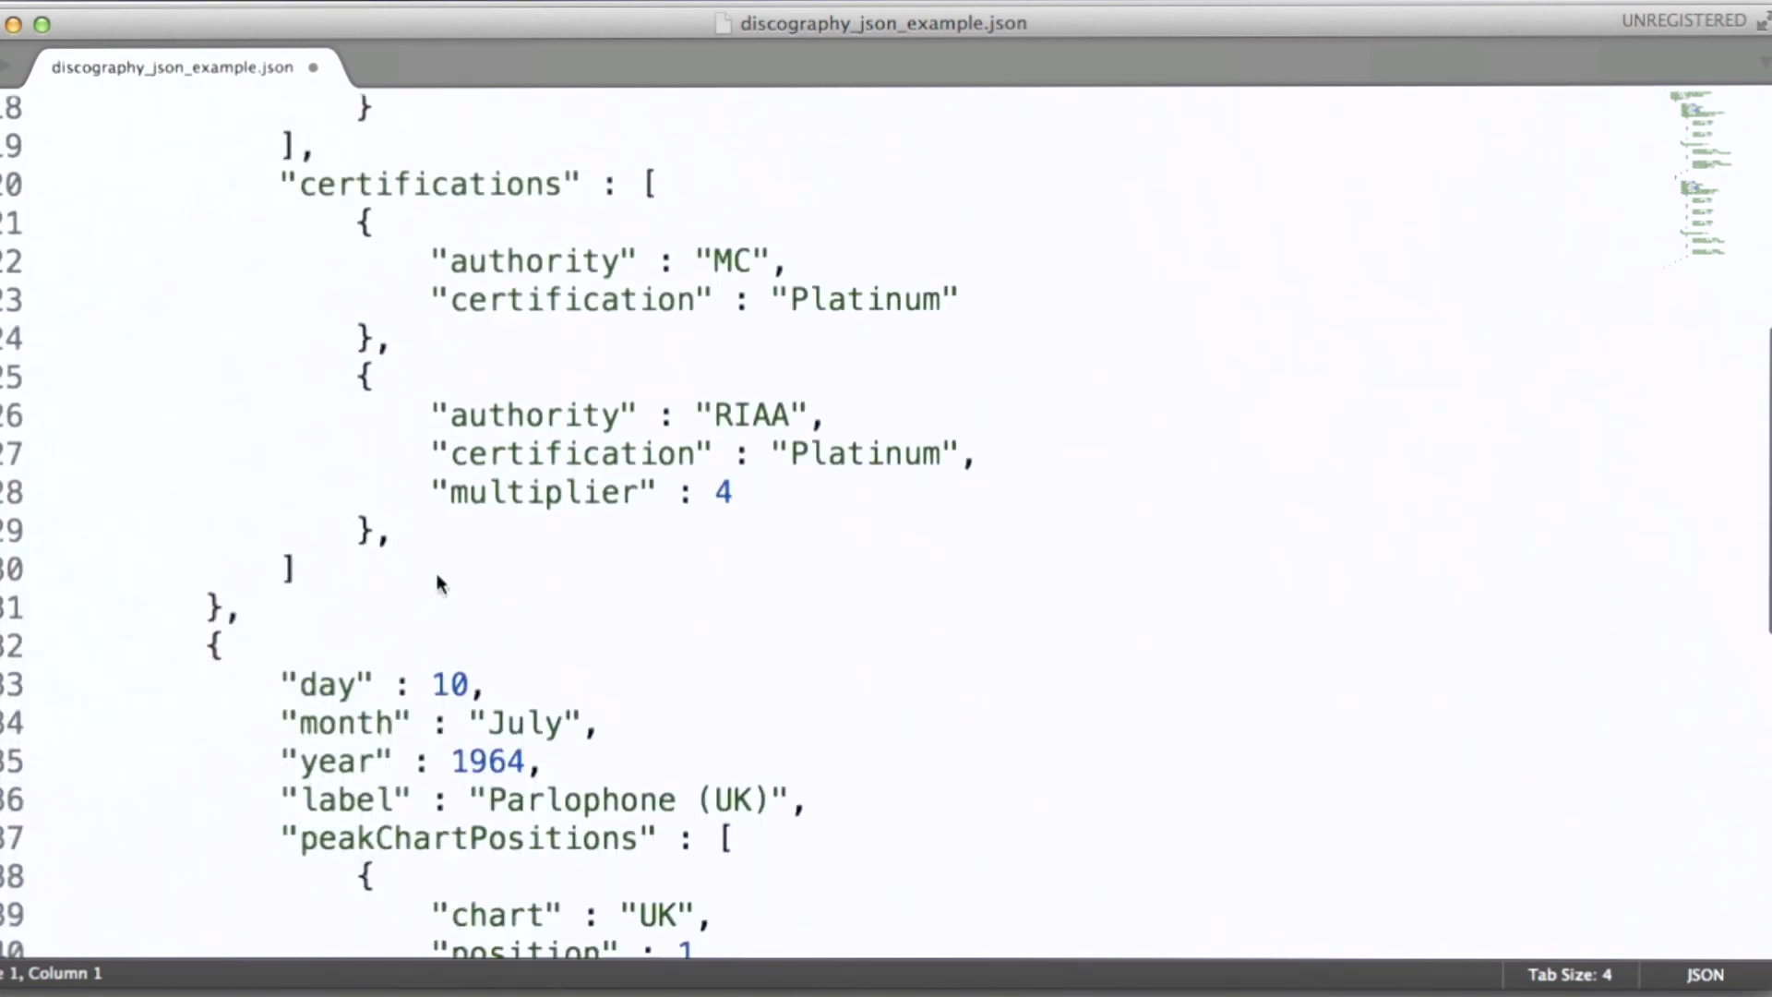
scroll(up, 3)
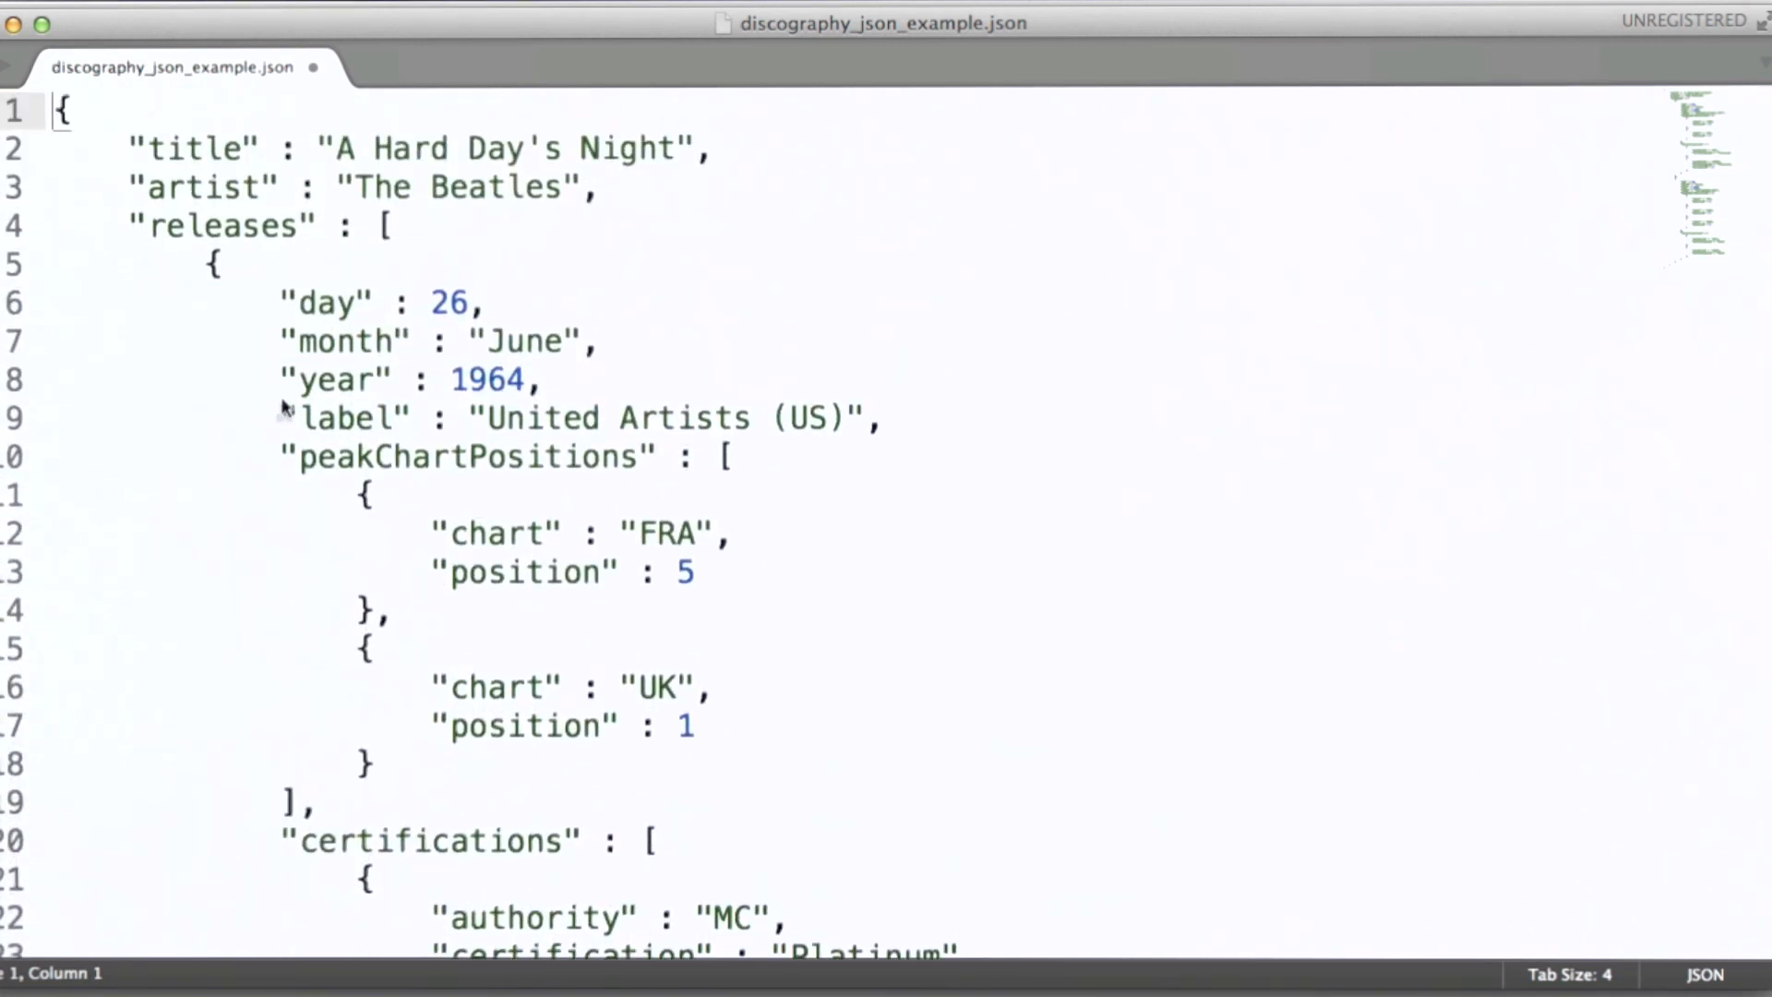
scroll(down, 3)
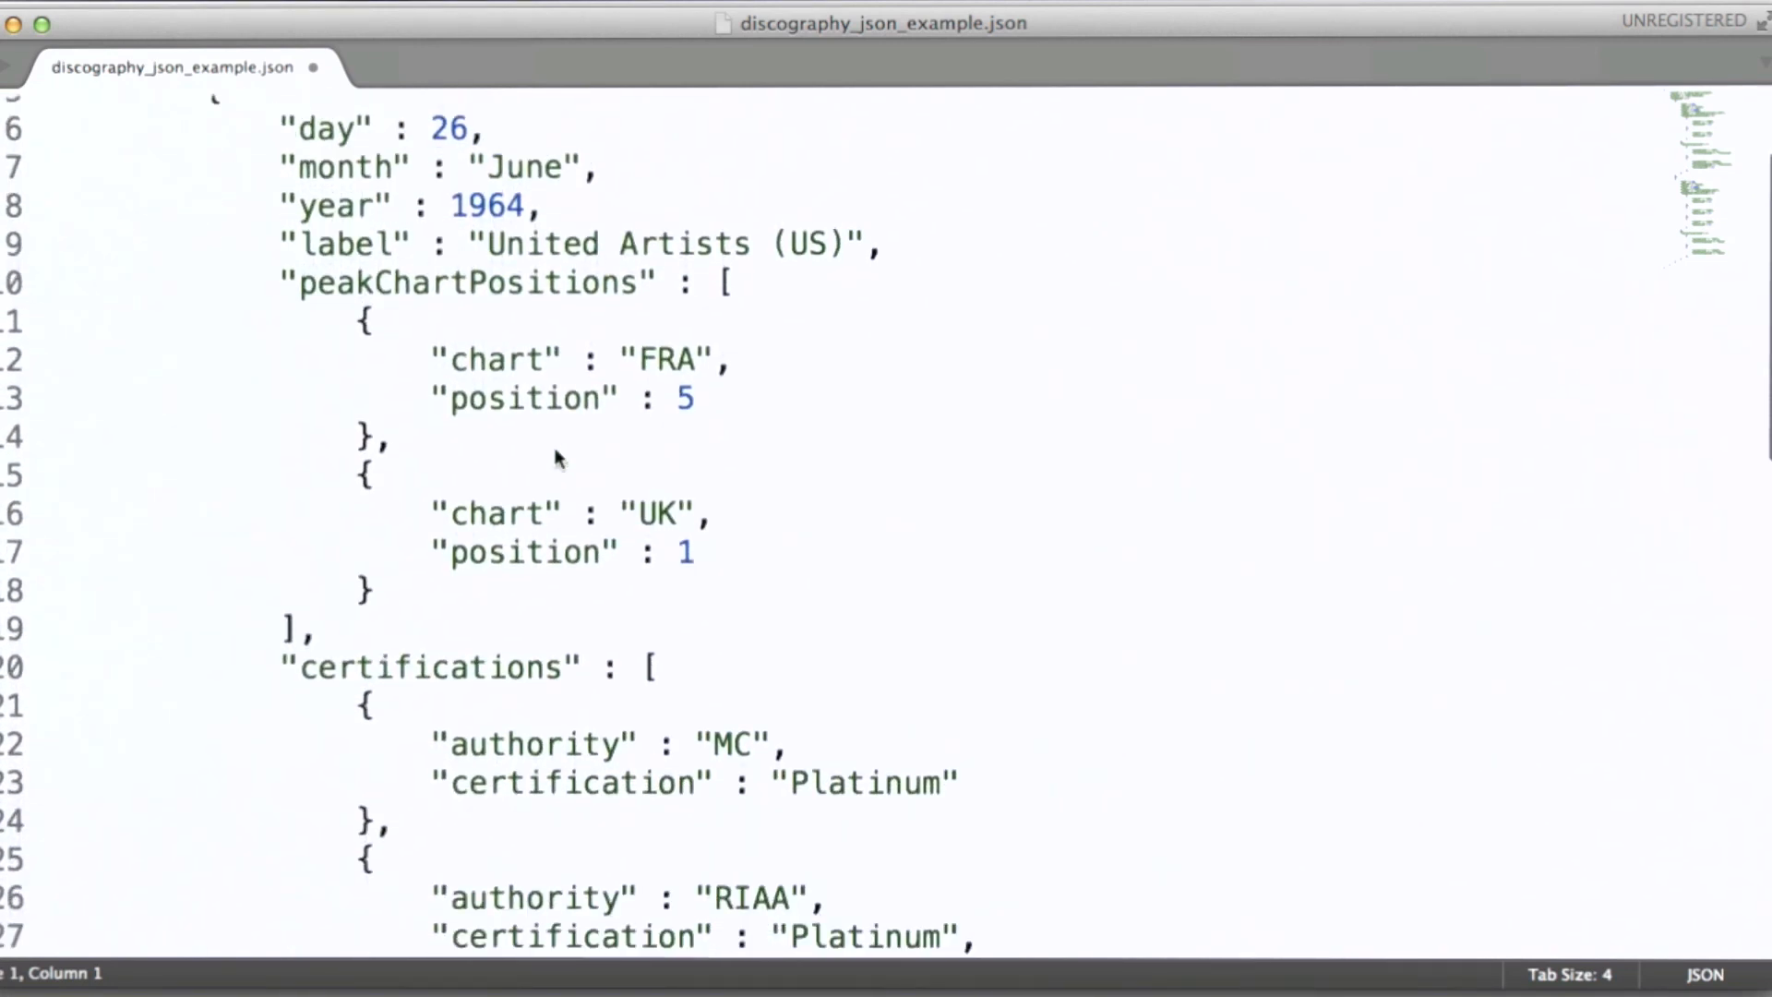
scroll(down, 3)
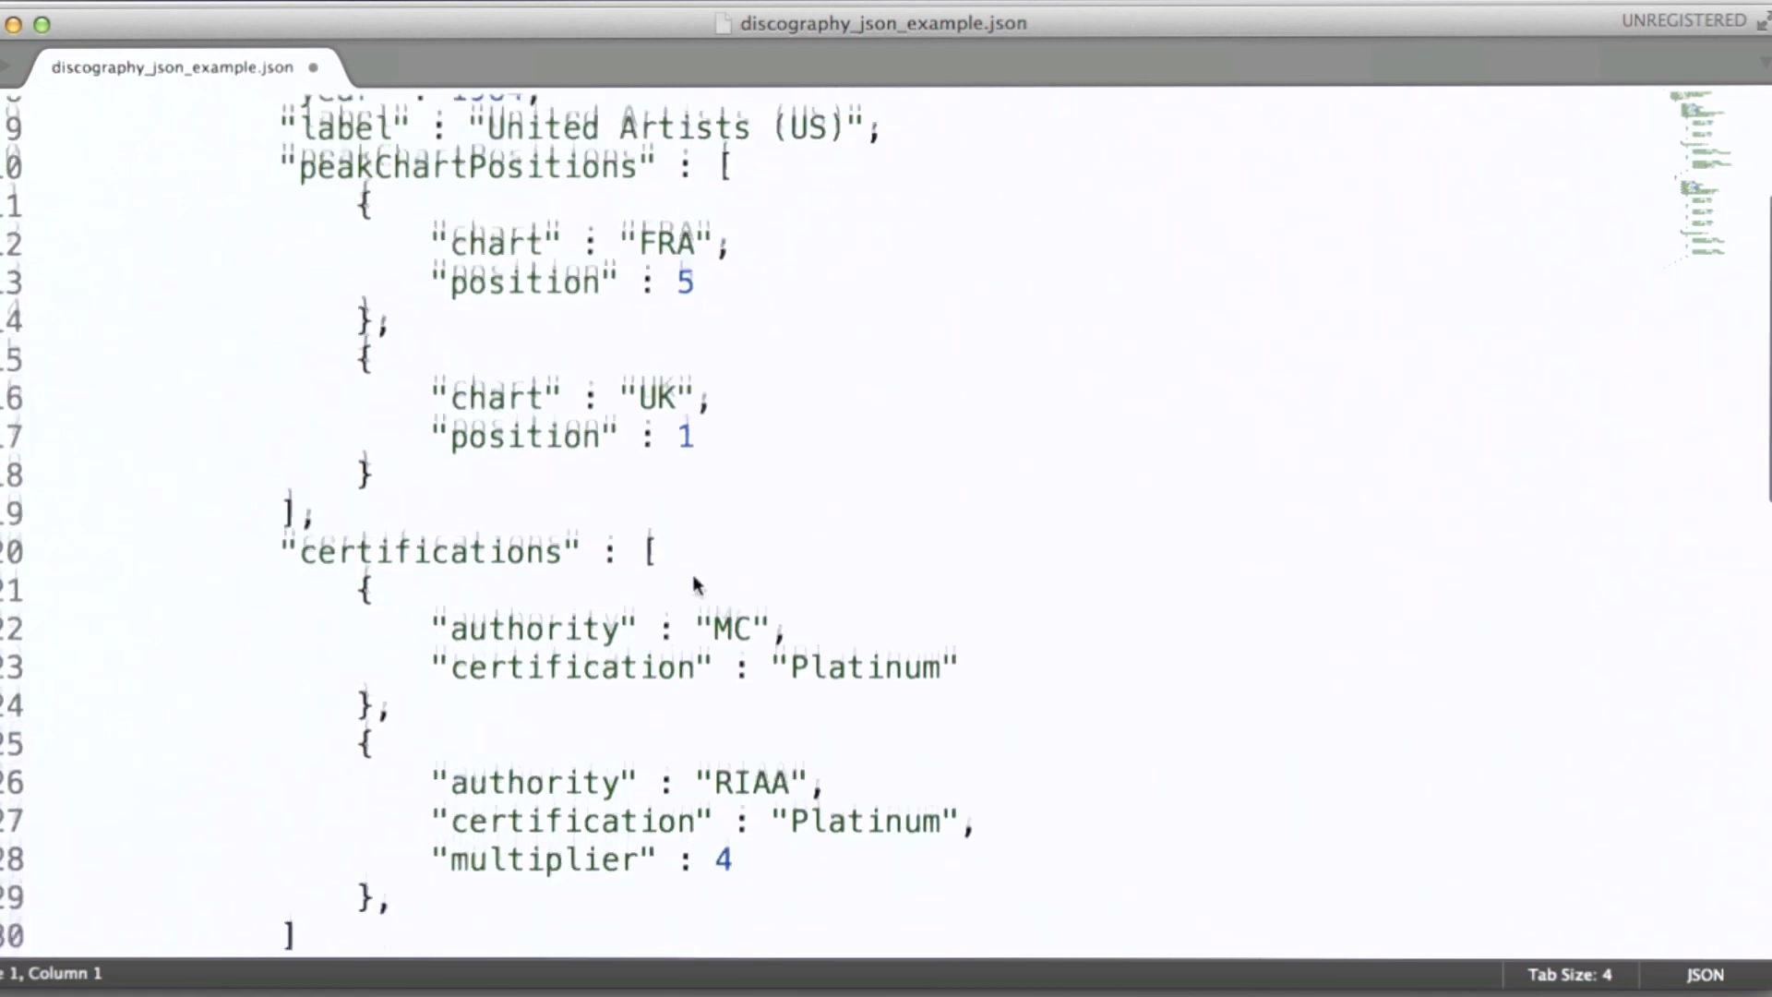
scroll(down, 3)
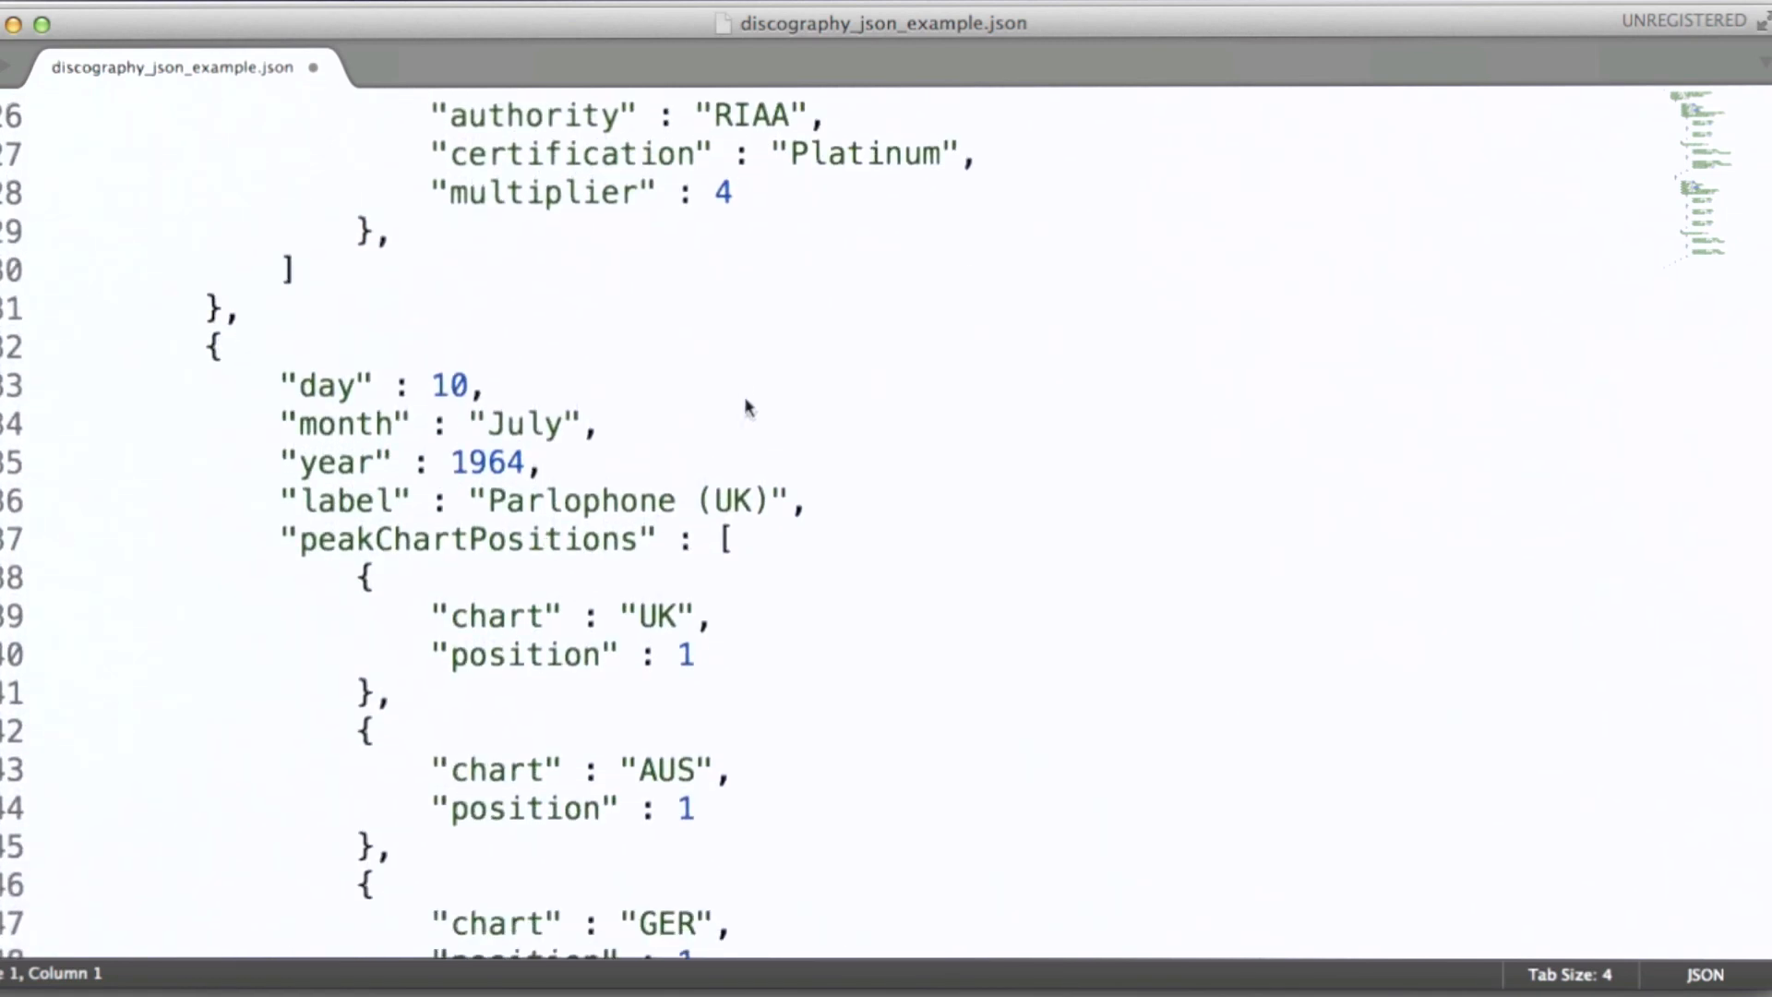
scroll(up, 3)
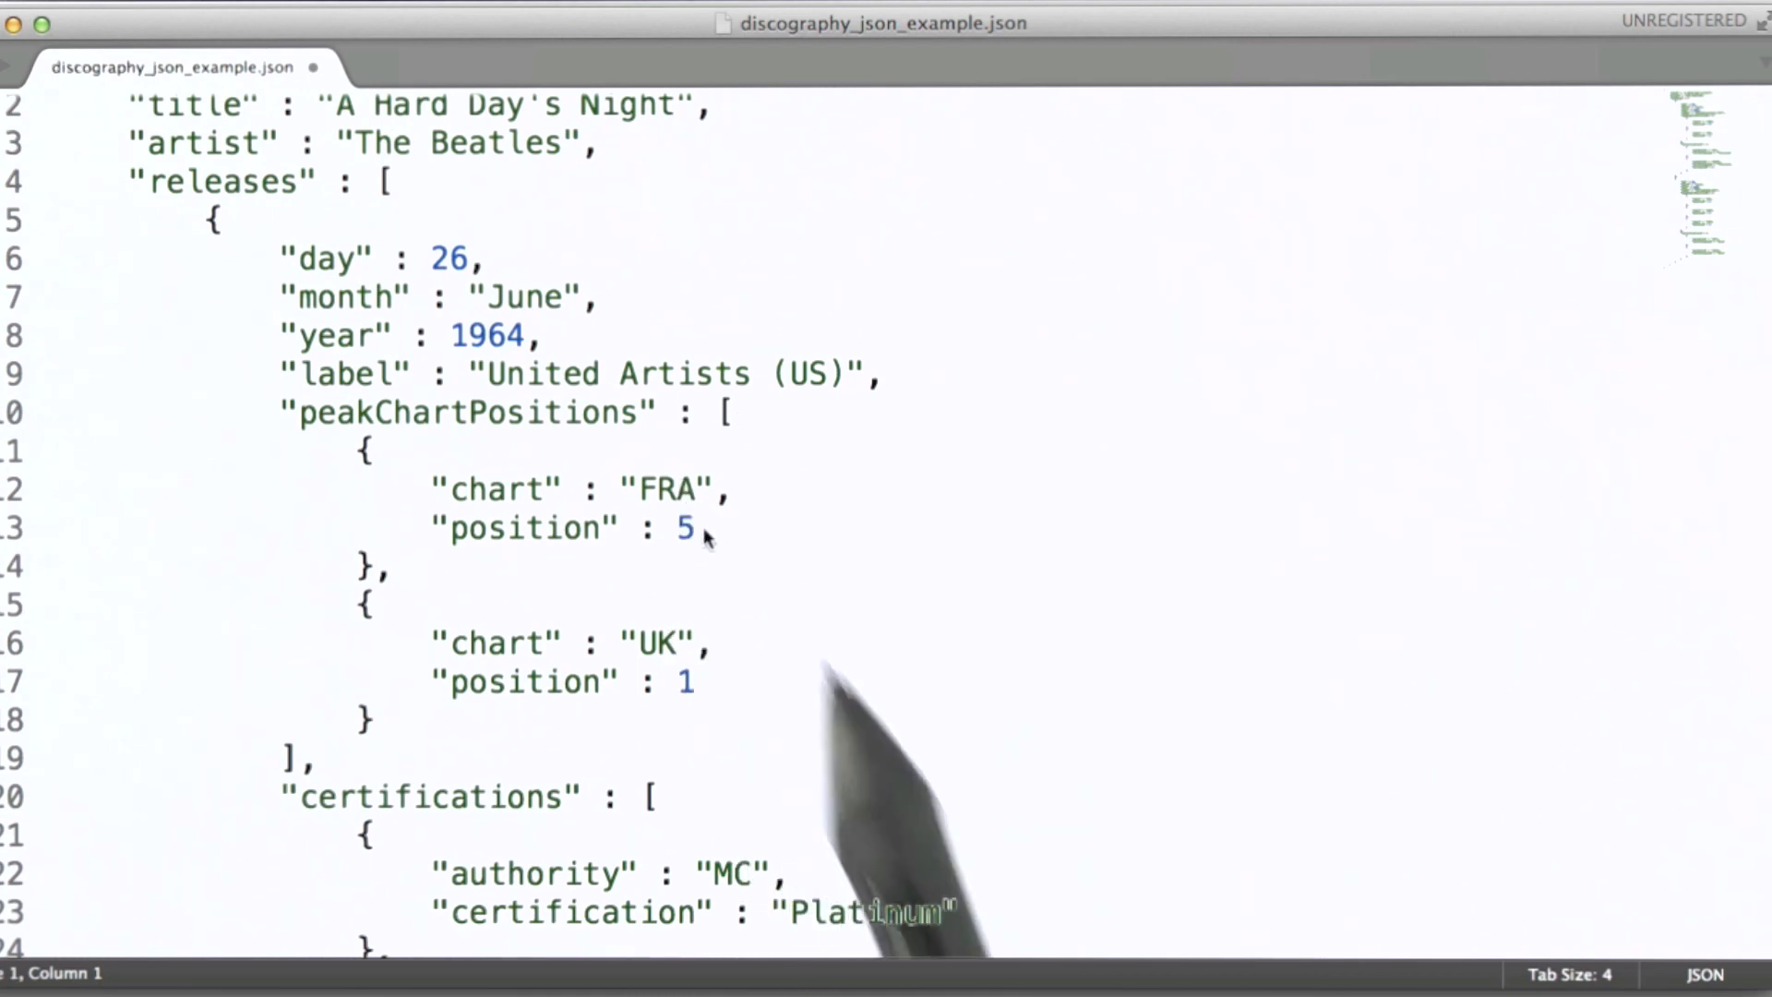
scroll(down, 3)
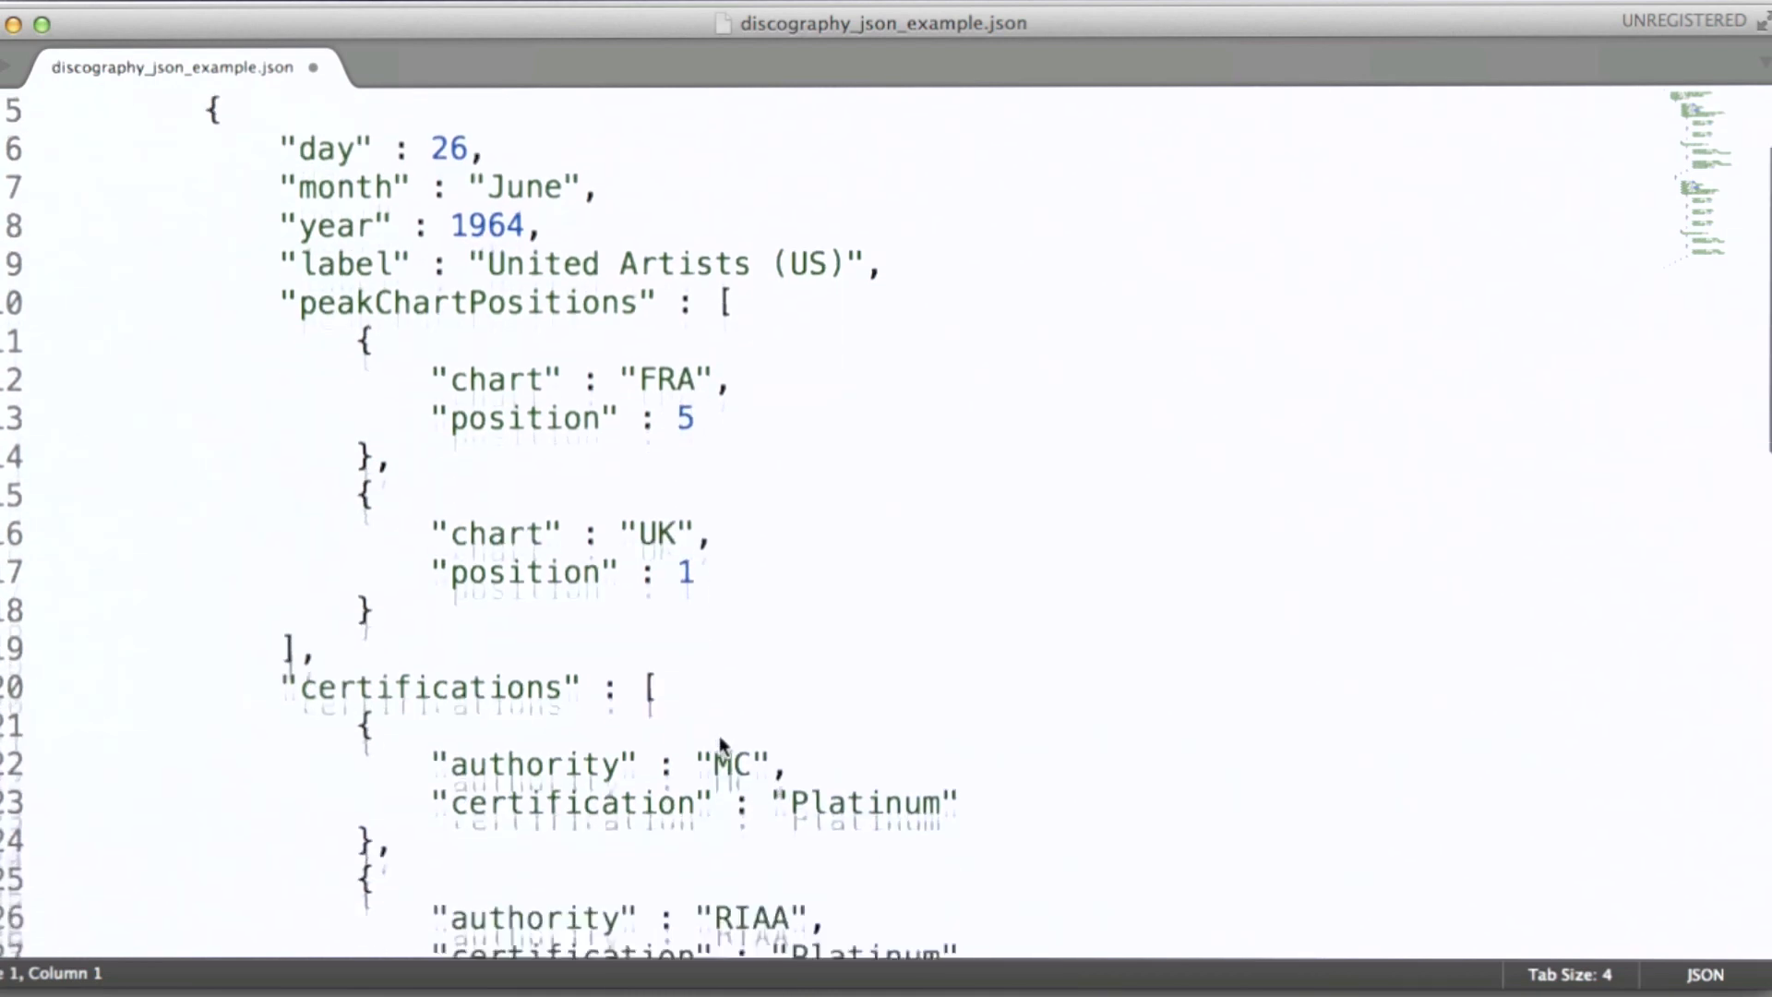
scroll(down, 3)
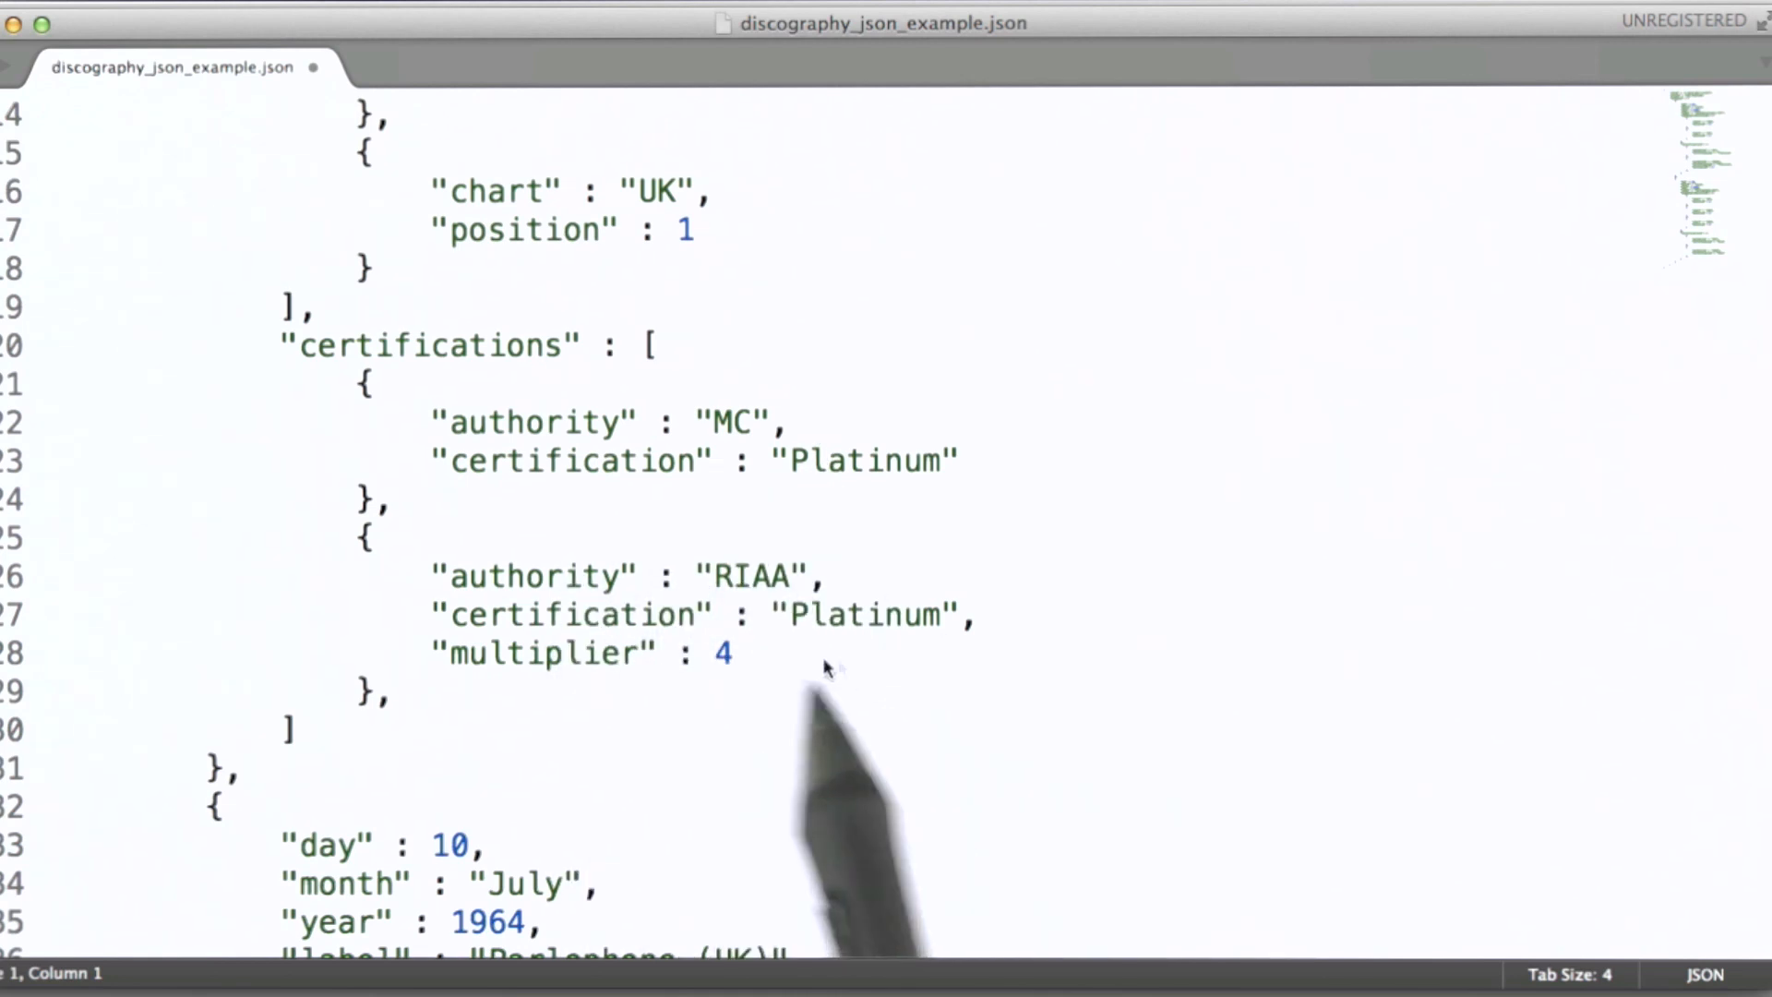
mouse_move(910, 661)
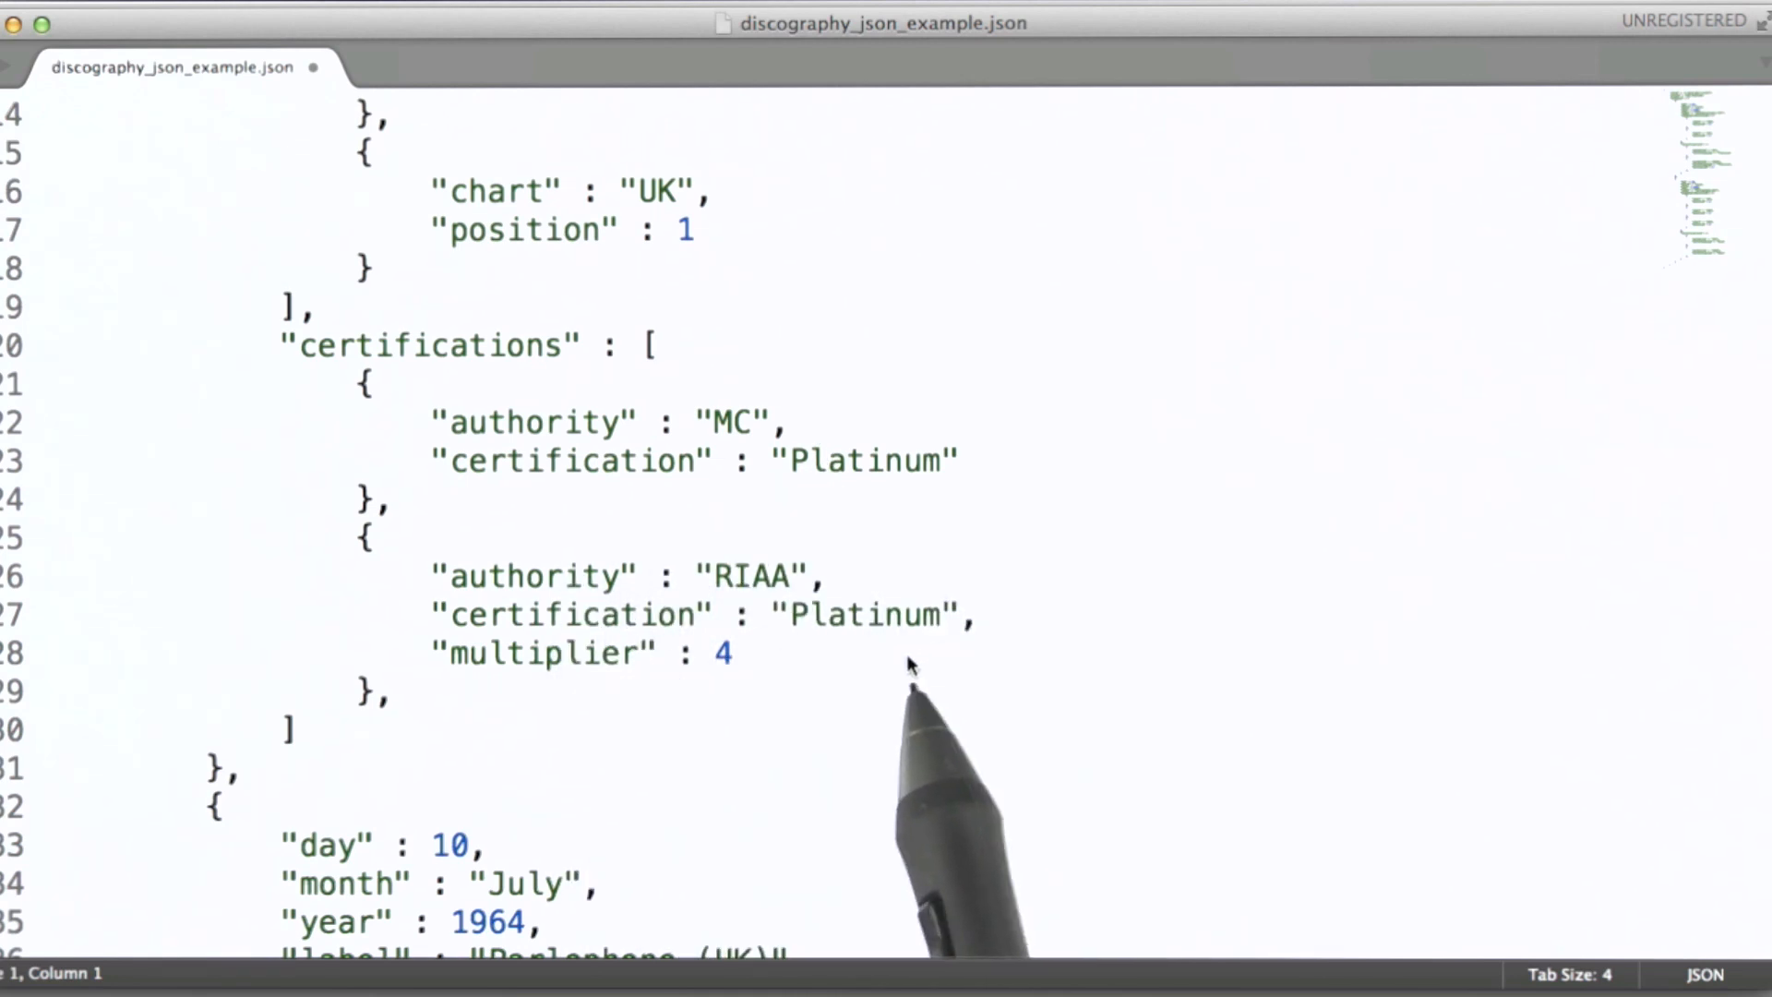
mouse_move(682, 744)
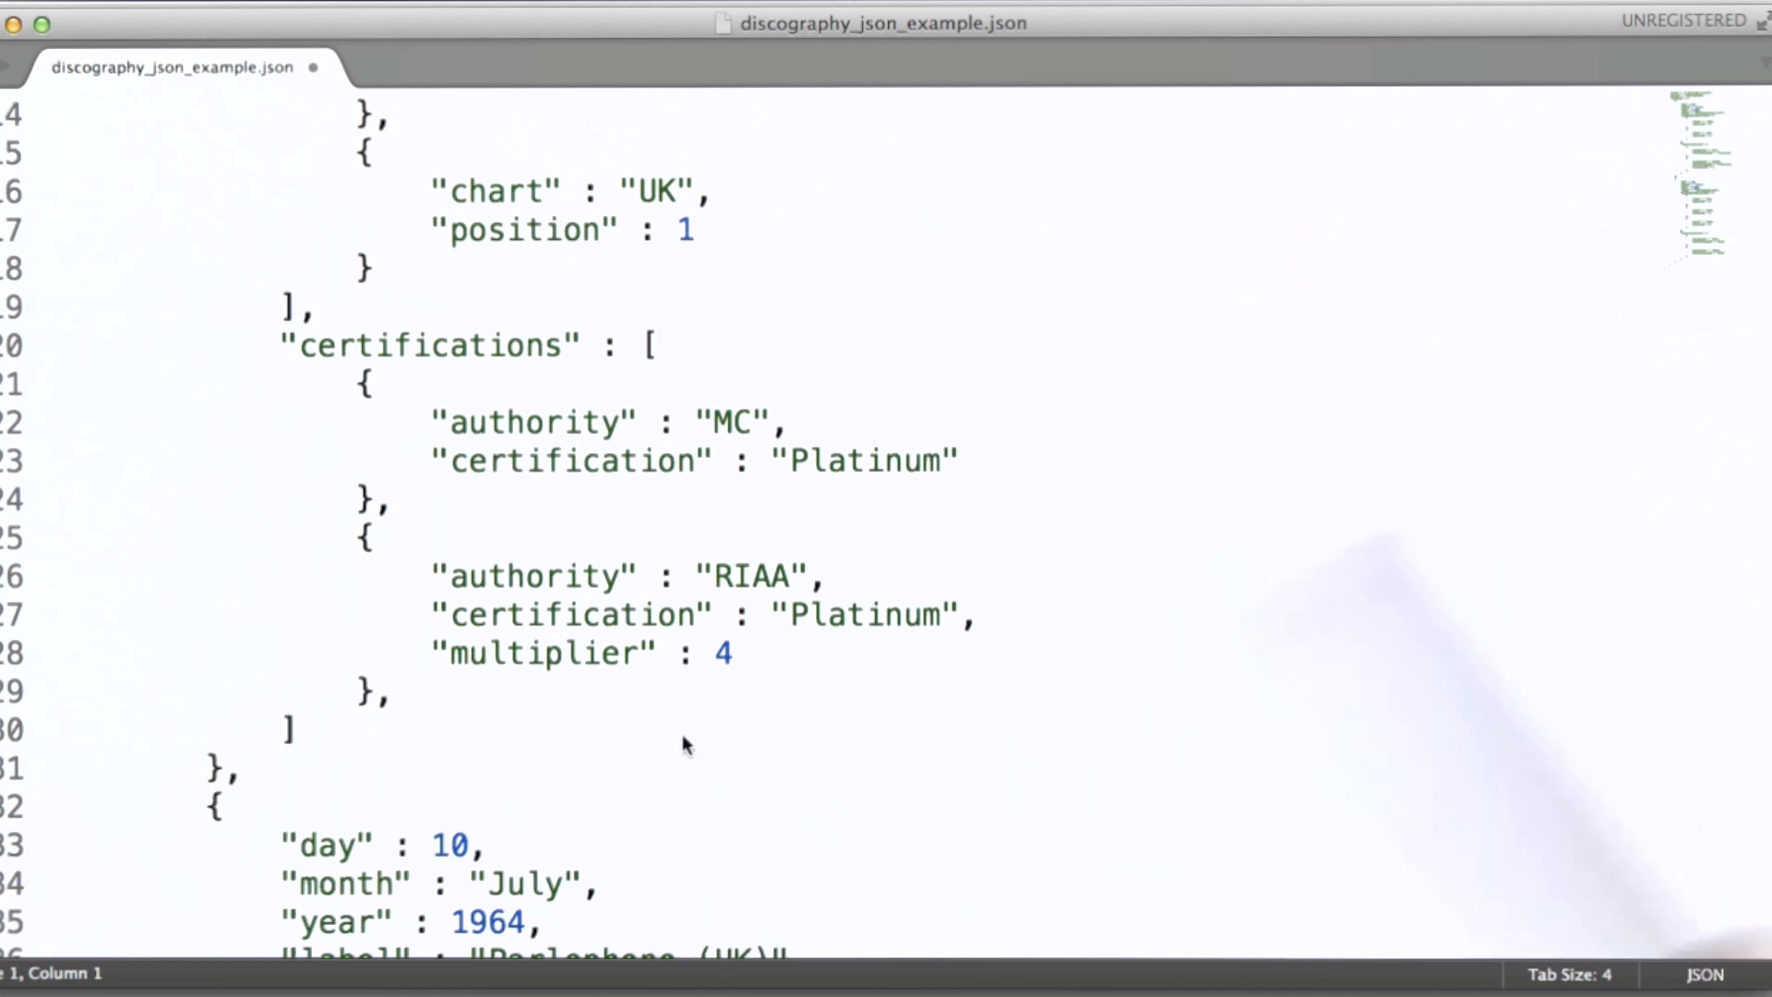
scroll(down, 3)
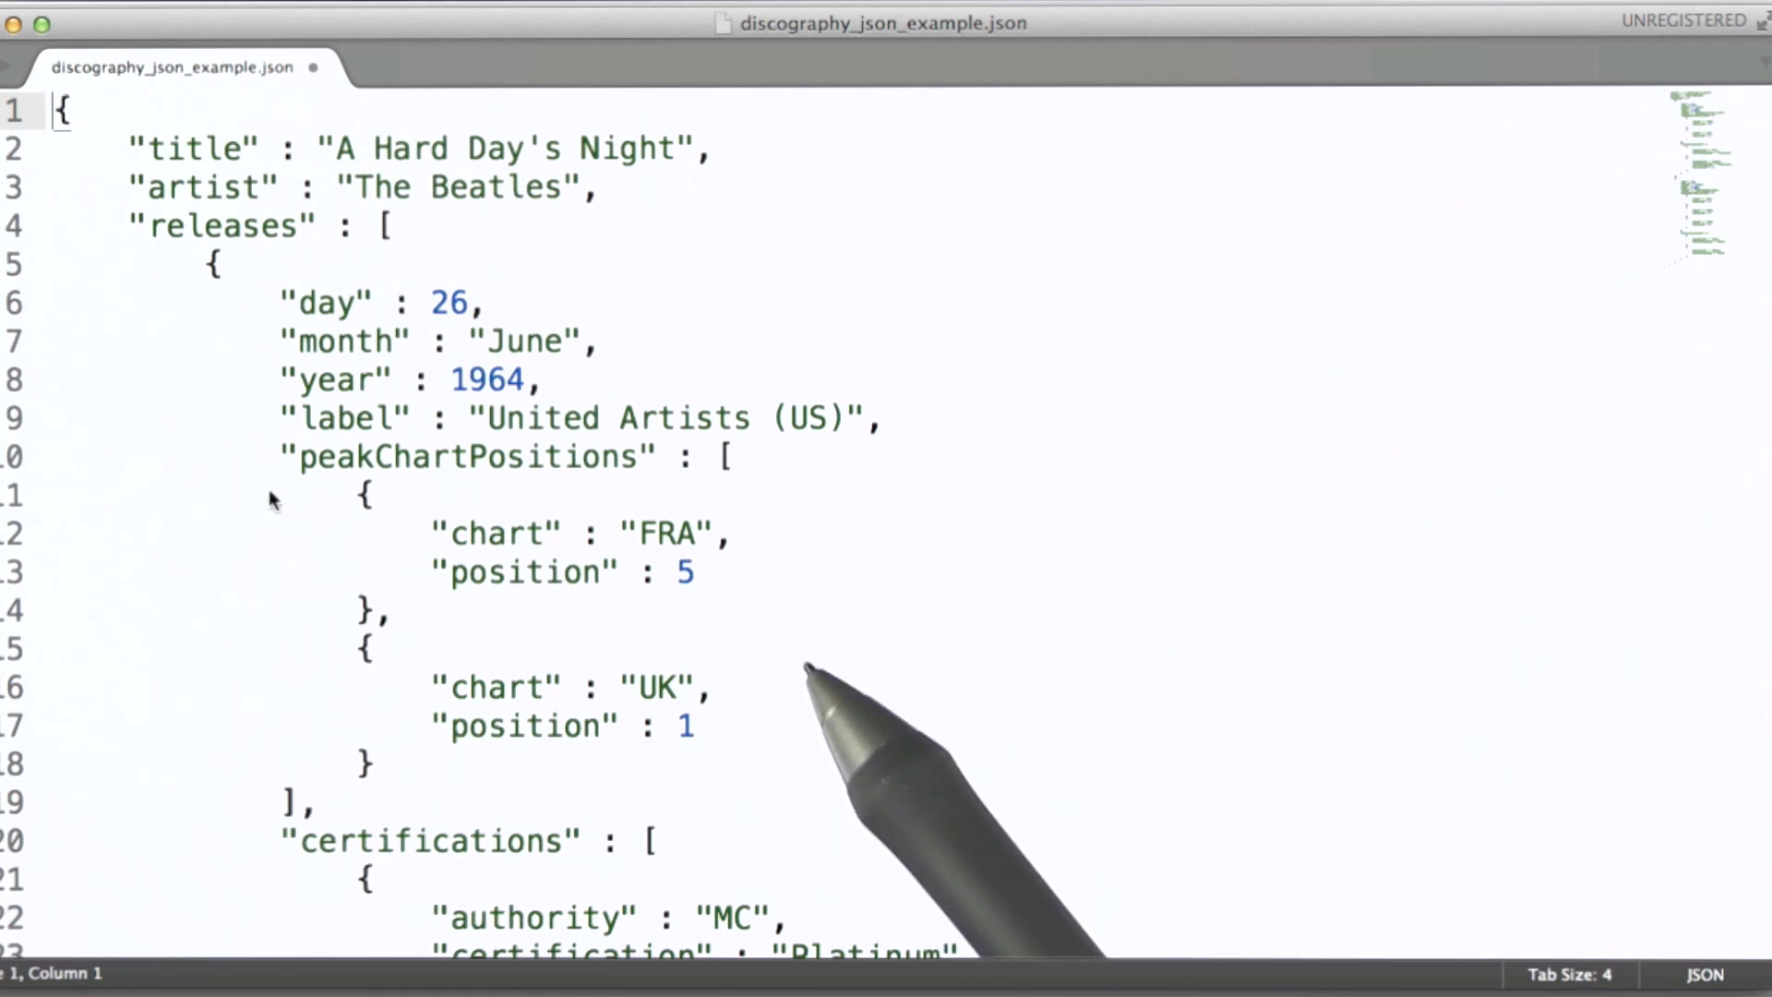
mouse_move(837, 607)
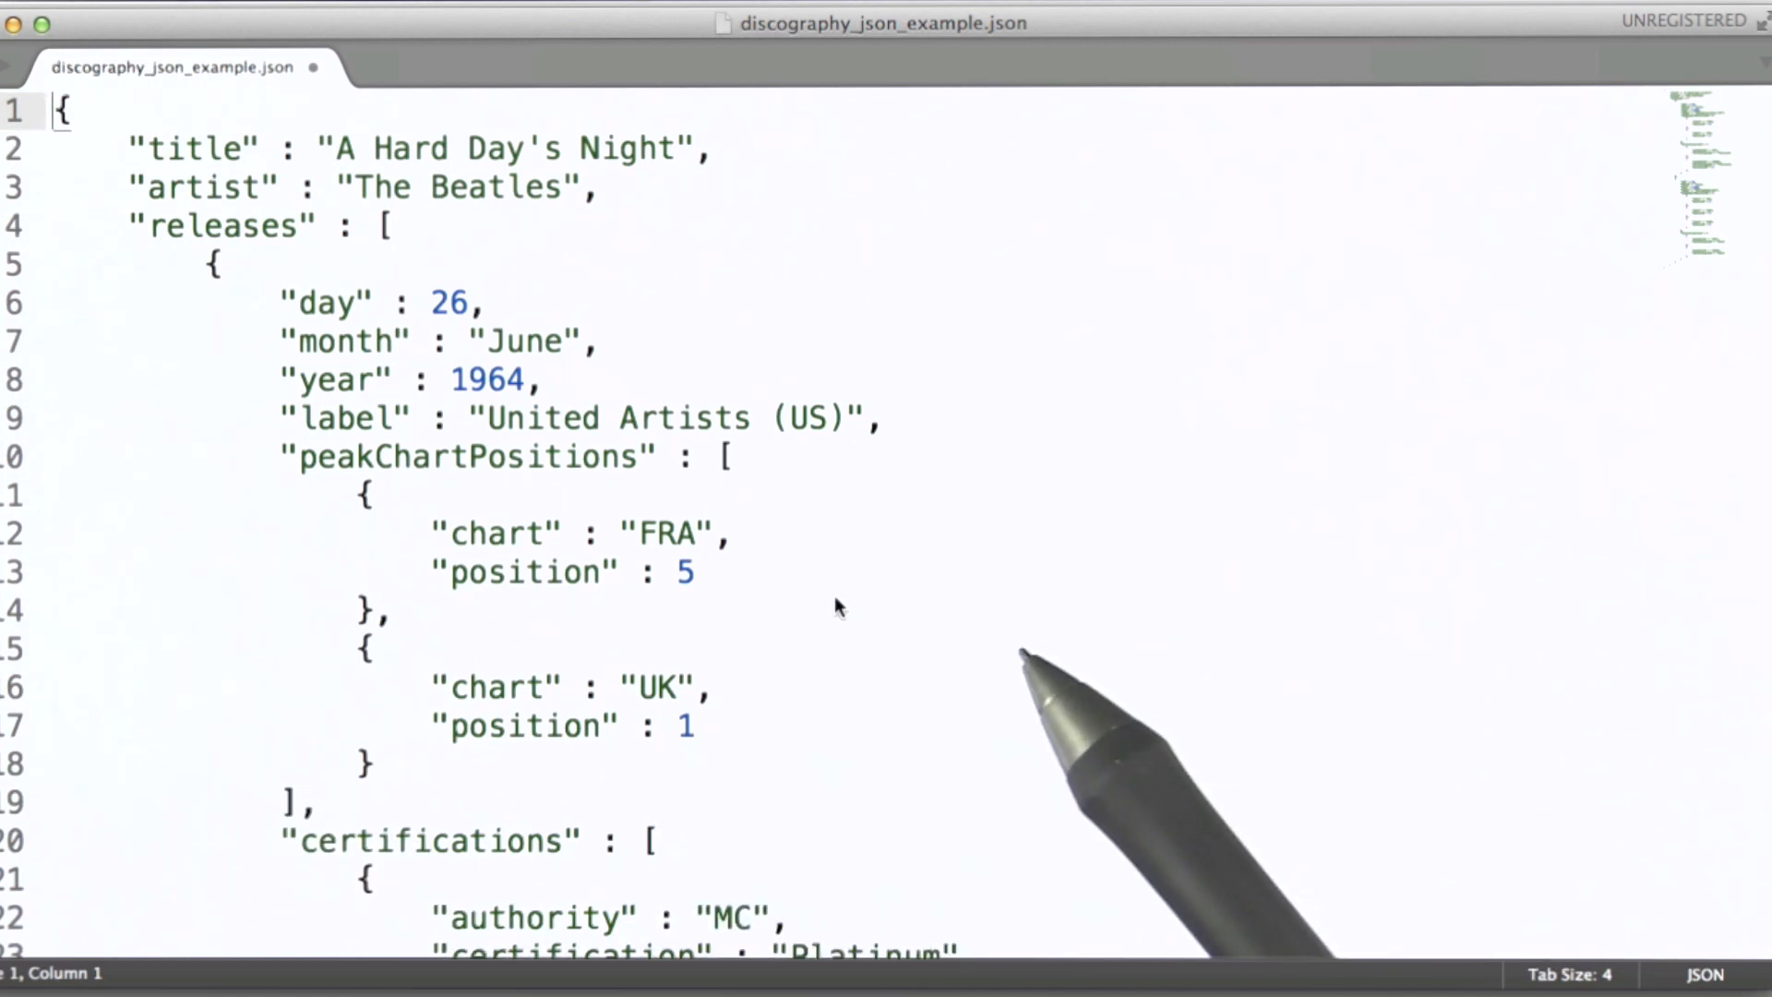
mouse_move(509, 772)
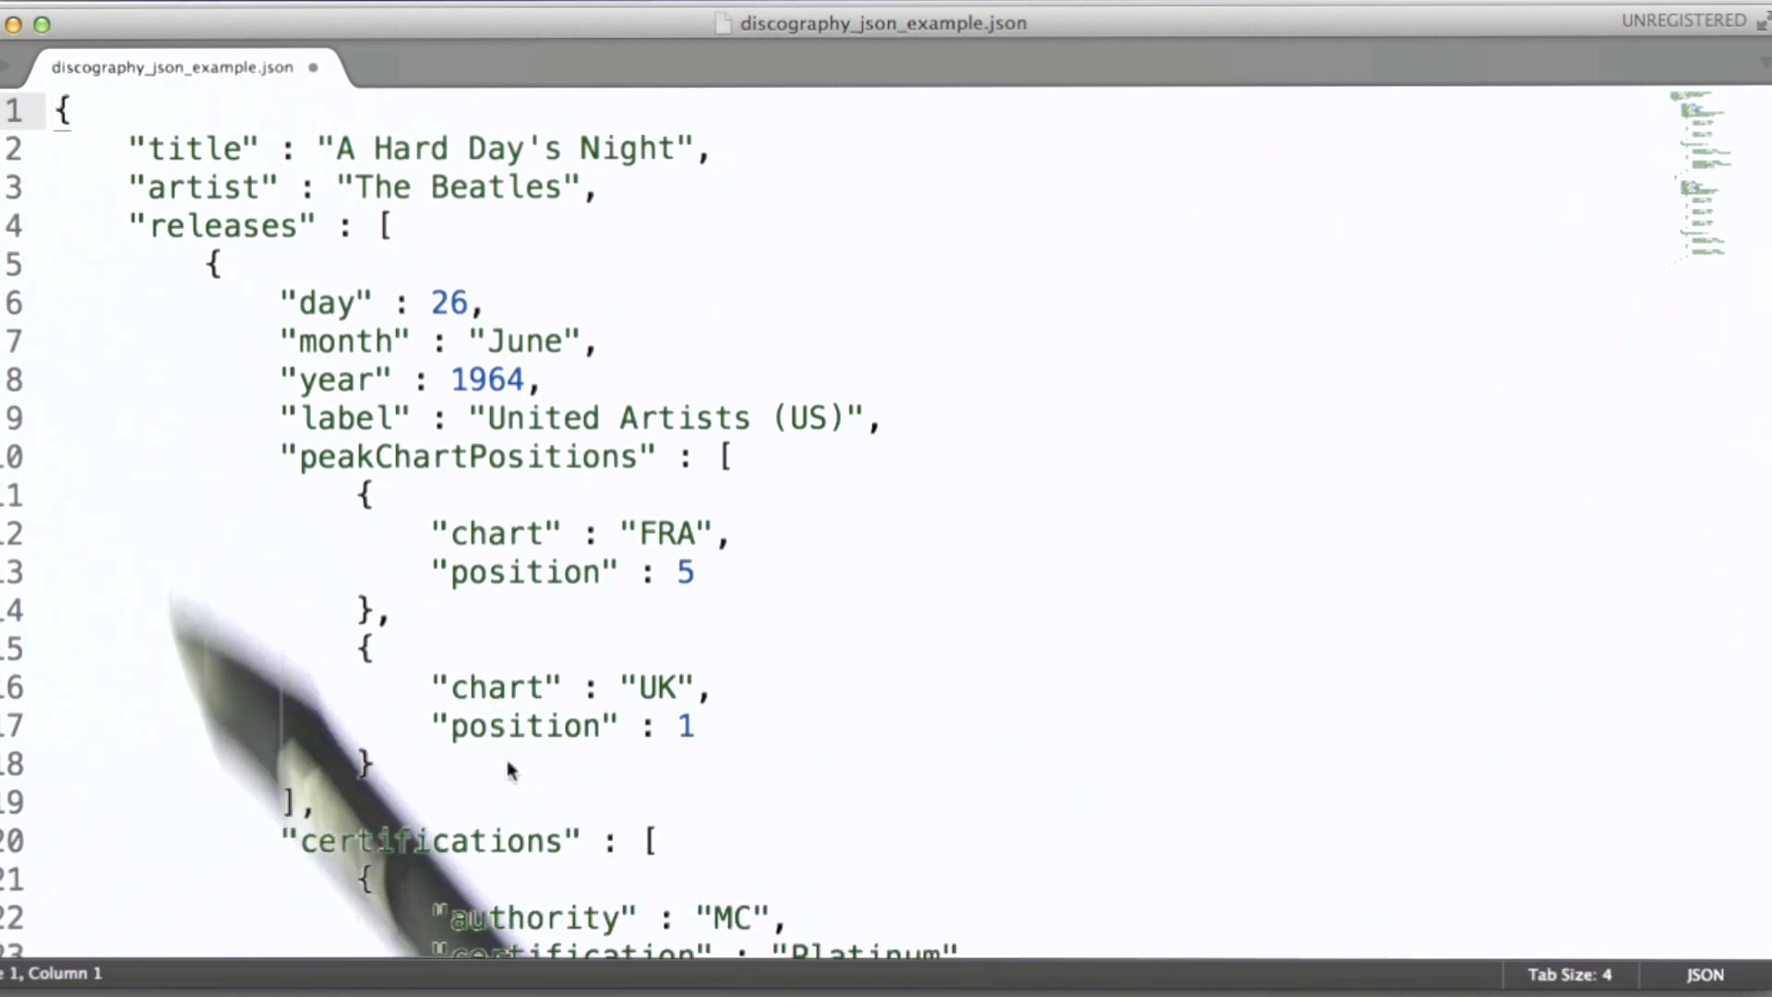